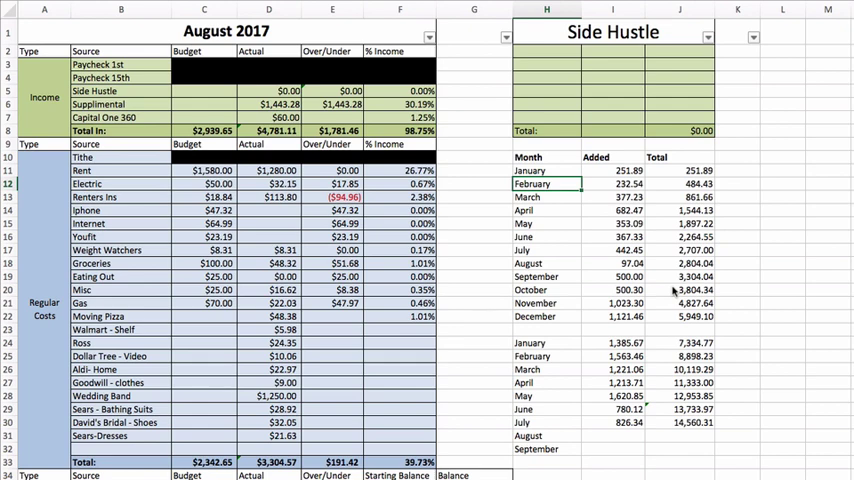
{"action": "mouse_move", "coordinate": [564, 208]}
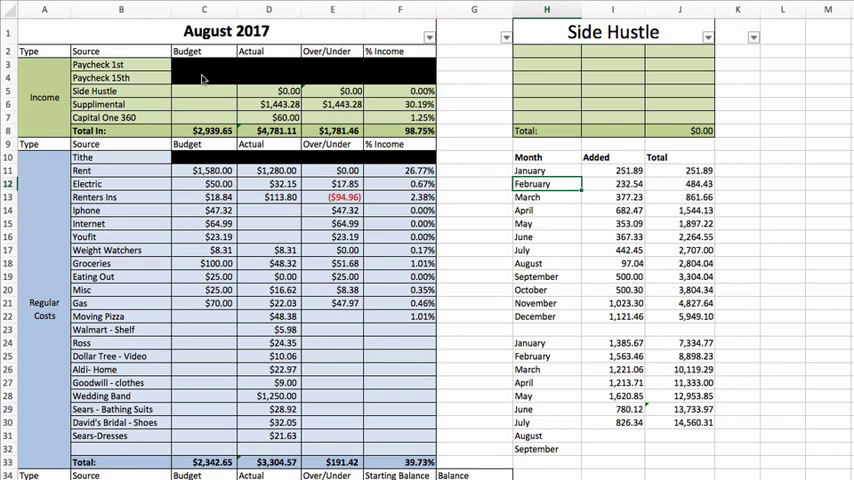
{"action": "mouse_move", "coordinate": [204, 80]}
{"action": "type", "text": "Sinking Fund Transfer"}
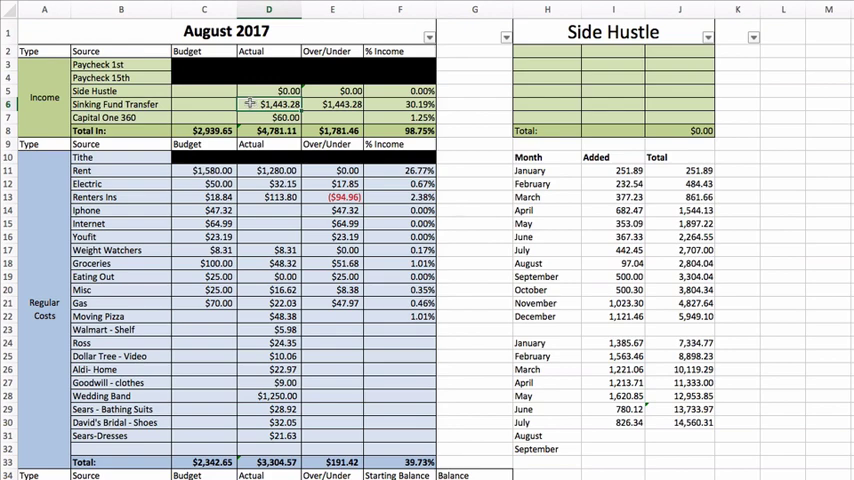
{"action": "scroll", "scroll_direction": "down", "scroll_amount": 3}
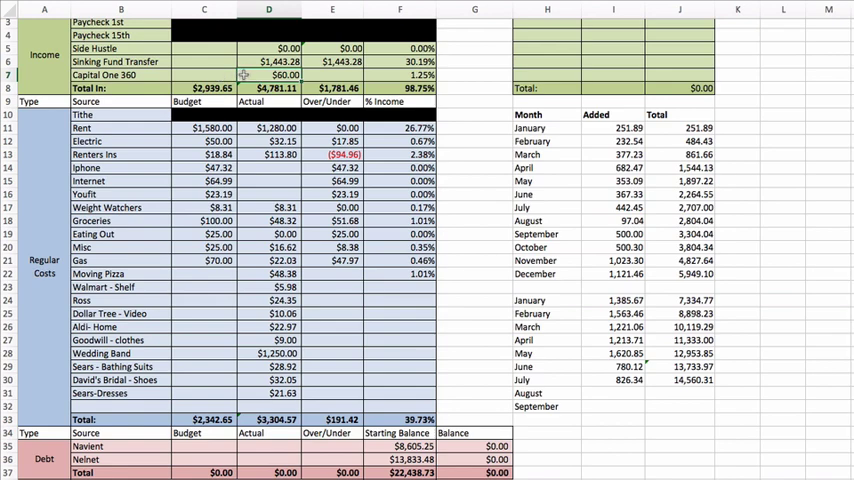
{"action": "scroll", "scroll_direction": "down", "scroll_amount": 3}
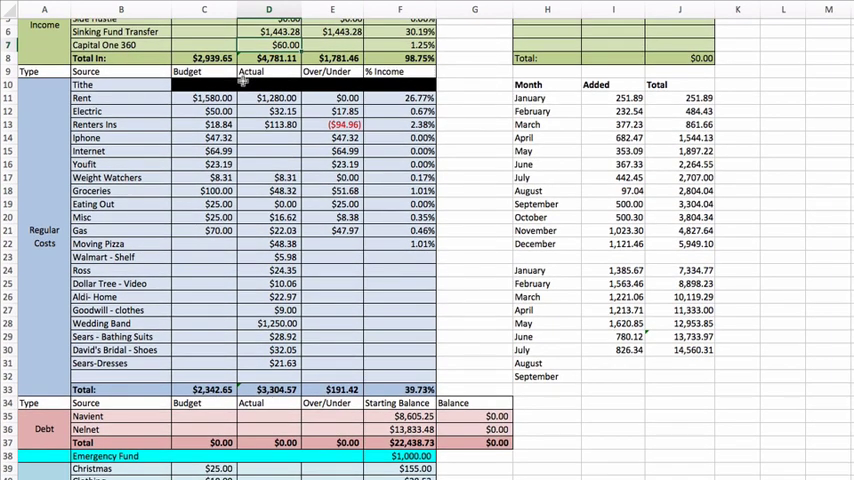
{"action": "scroll", "scroll_direction": "down", "scroll_amount": 3}
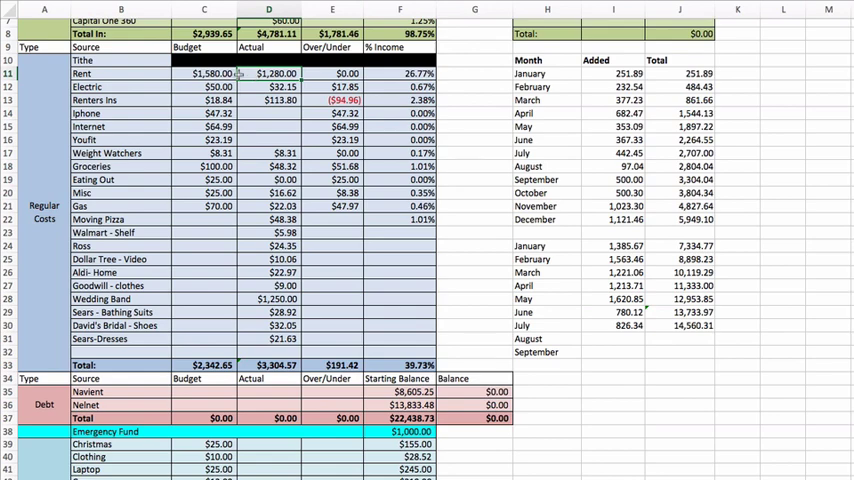
{"action": "scroll", "scroll_direction": "down", "scroll_amount": 3}
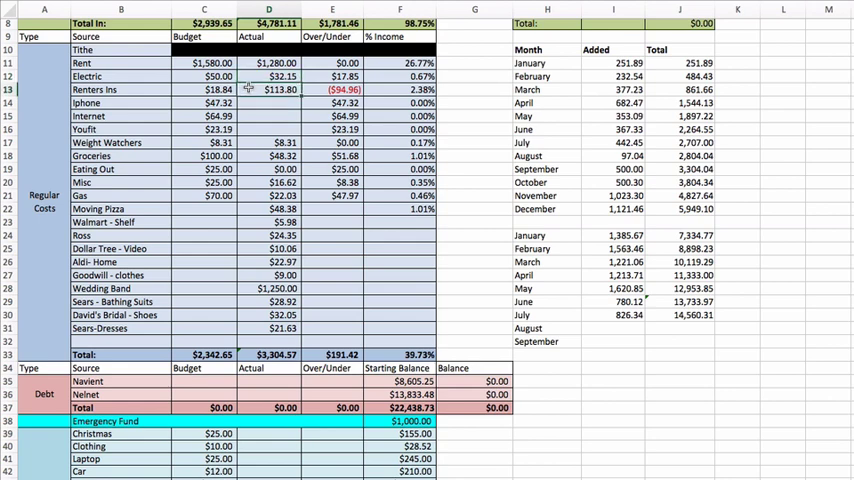
{"action": "scroll", "scroll_direction": "down", "scroll_amount": 3}
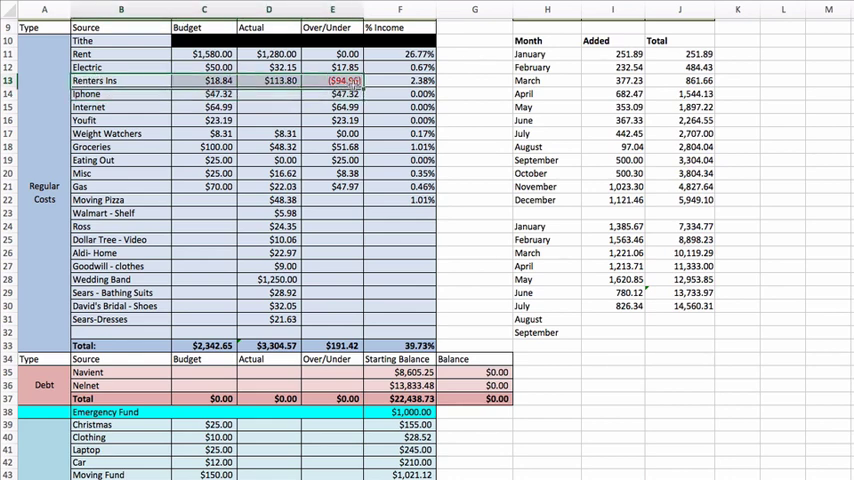
{"action": "scroll", "scroll_direction": "down", "scroll_amount": 3}
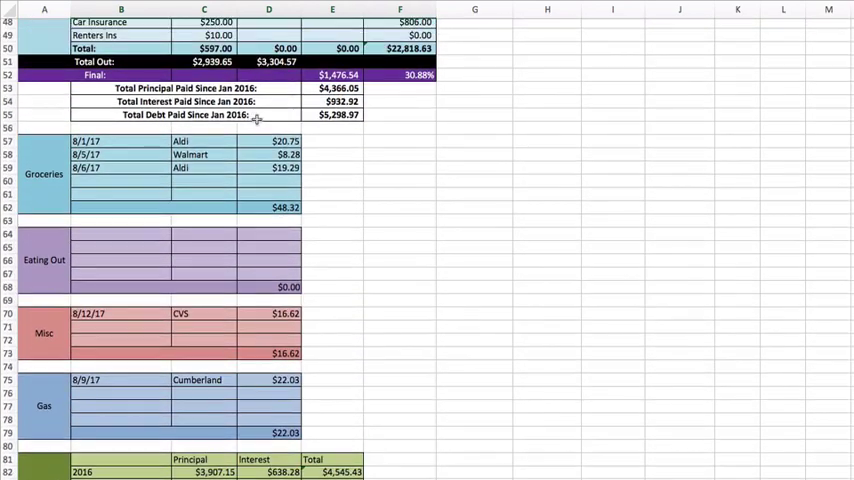
{"action": "scroll", "scroll_direction": "up", "scroll_amount": 3}
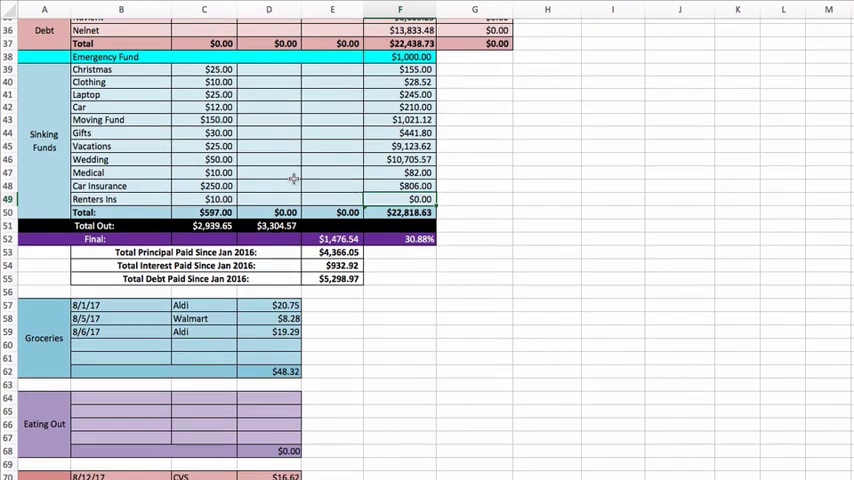
{"action": "scroll", "scroll_direction": "up", "scroll_amount": 3}
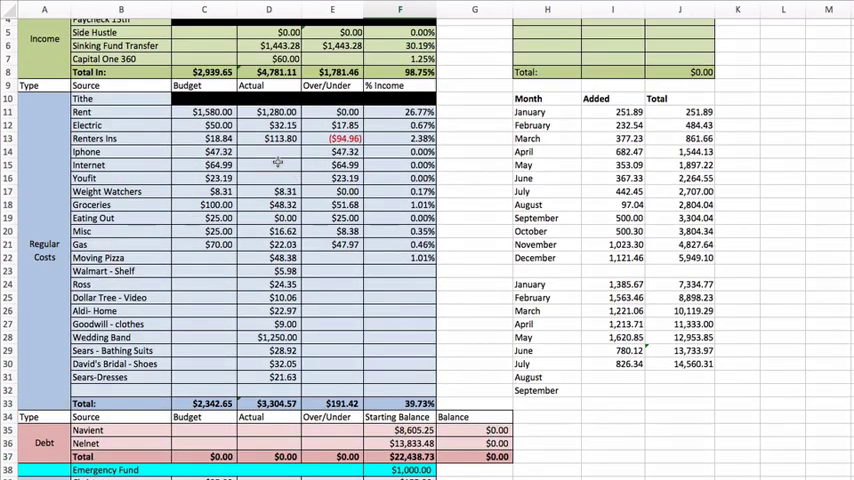
{"action": "scroll", "scroll_direction": "down", "scroll_amount": 3}
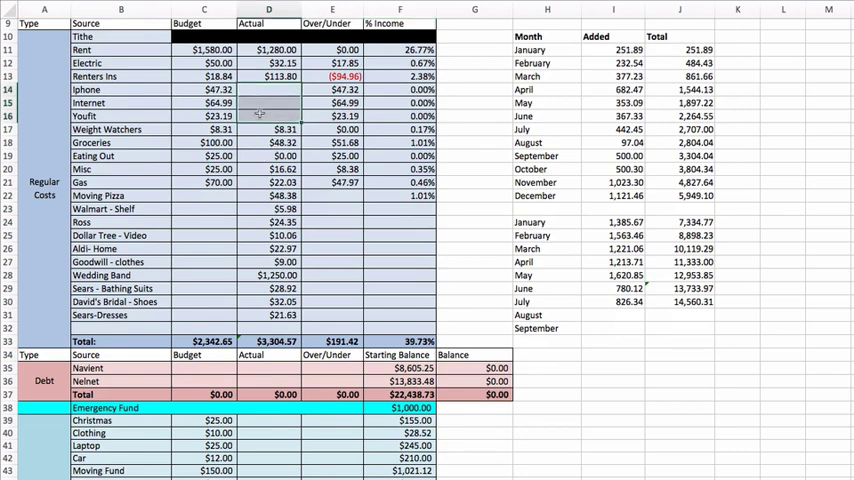
{"action": "scroll", "scroll_direction": "down", "scroll_amount": 3}
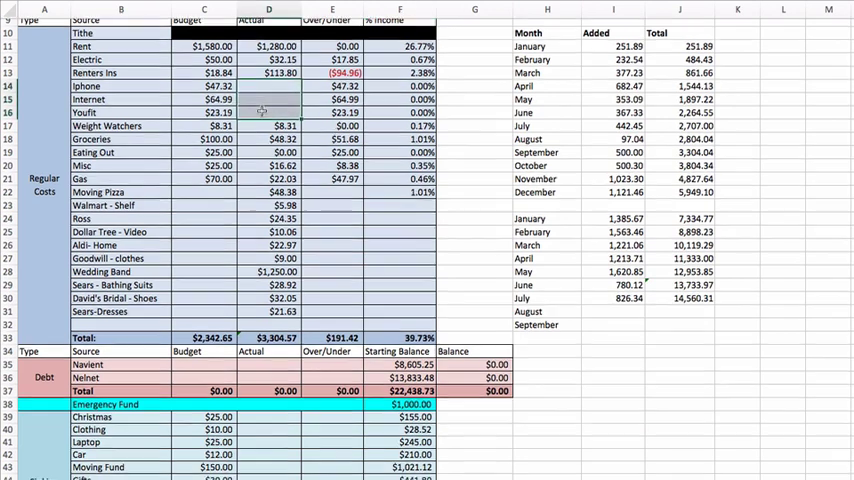
{"action": "scroll", "scroll_direction": "down", "scroll_amount": 3}
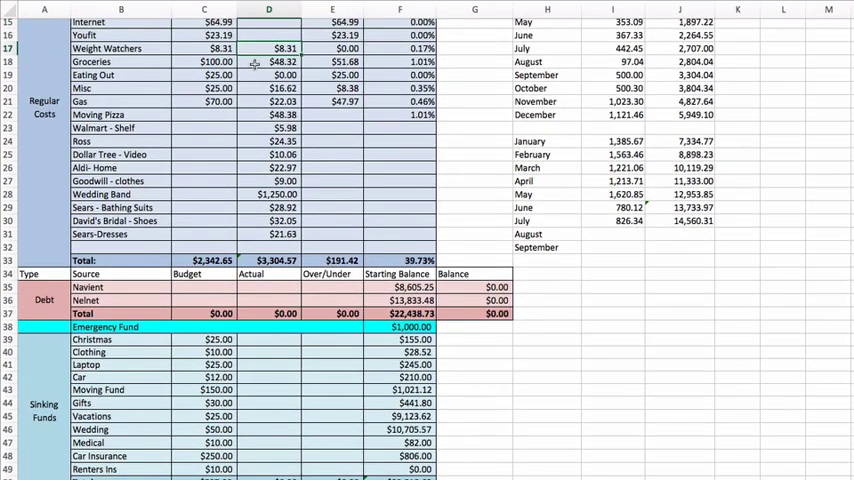
{"action": "scroll", "scroll_direction": "down", "scroll_amount": 3}
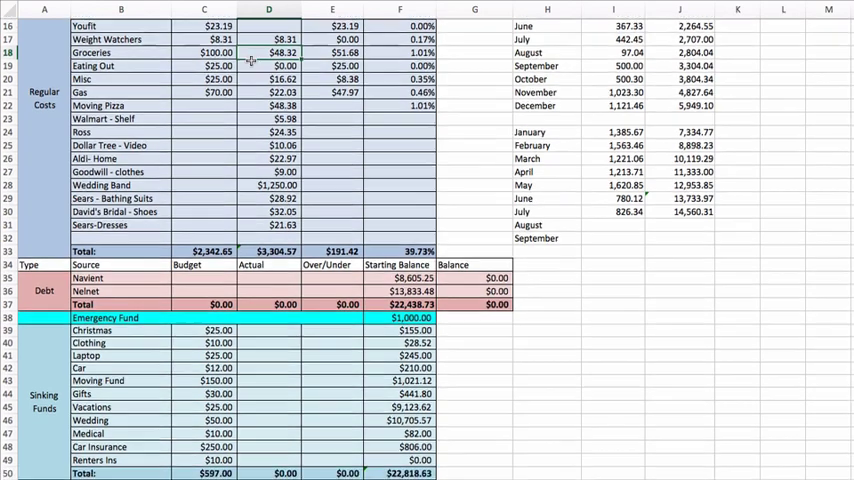
{"action": "scroll", "scroll_direction": "down", "scroll_amount": 3}
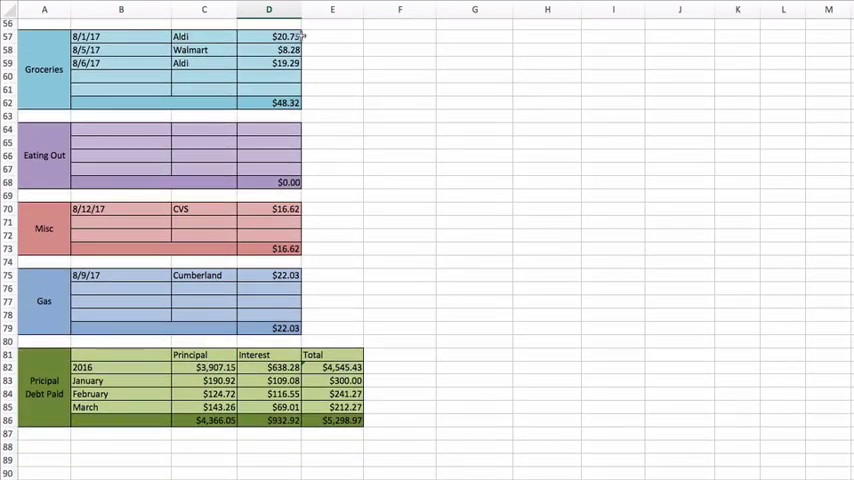
{"action": "left_click", "coordinate": [332, 36]}
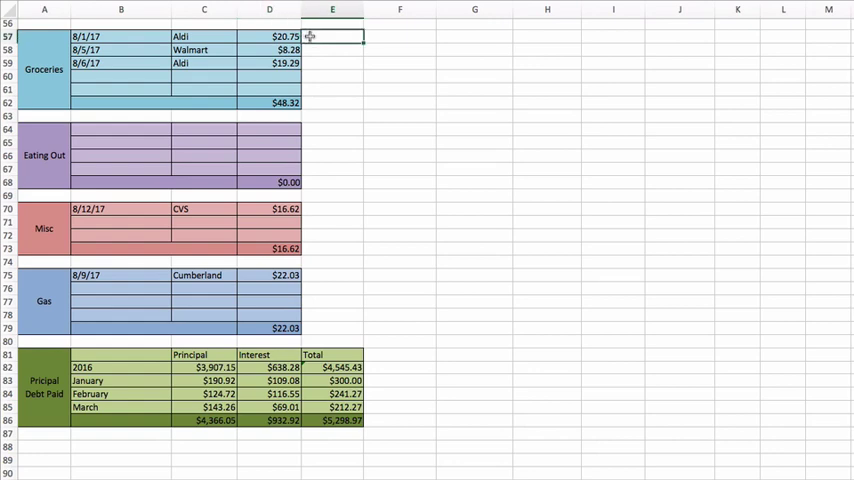
{"action": "left_click", "coordinate": [332, 50]}
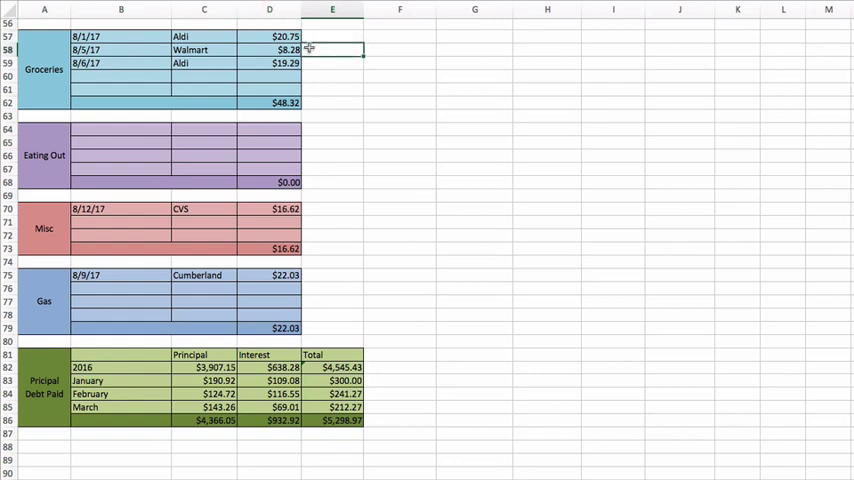
{"action": "left_click", "coordinate": [332, 64]}
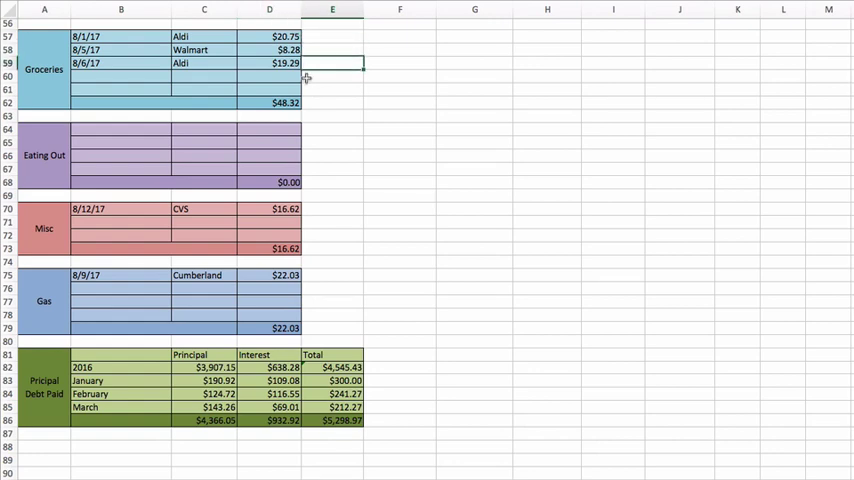
{"action": "scroll", "scroll_direction": "up", "scroll_amount": 3}
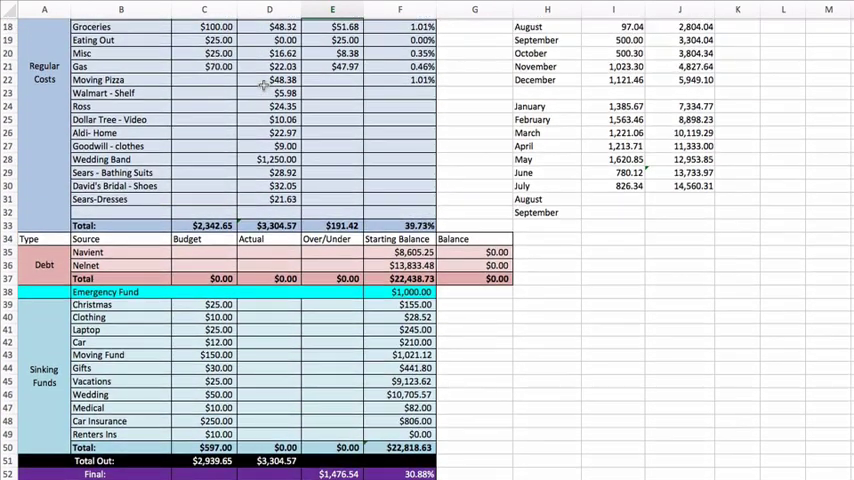
{"action": "scroll", "scroll_direction": "down", "scroll_amount": 3}
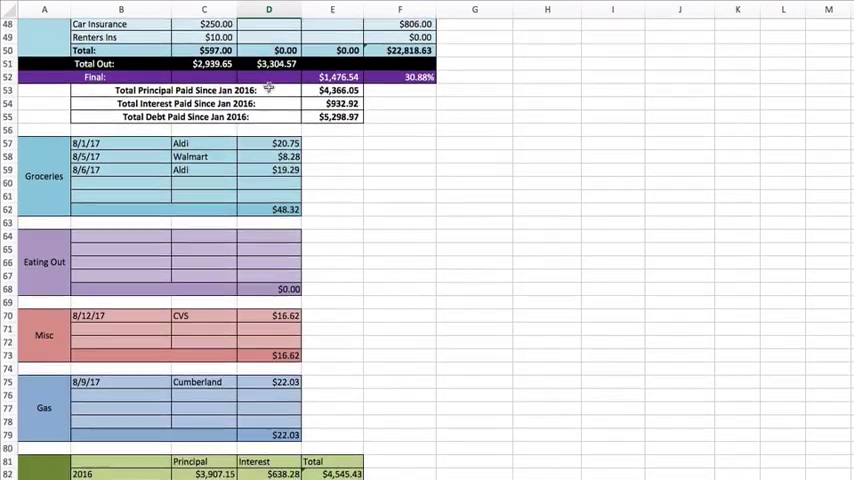
{"action": "scroll", "scroll_direction": "down", "scroll_amount": 3}
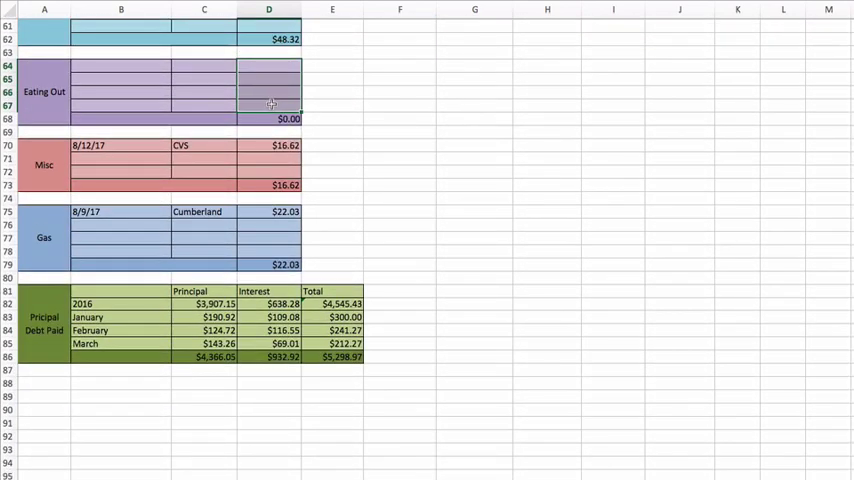
{"action": "scroll", "scroll_direction": "up", "scroll_amount": 3}
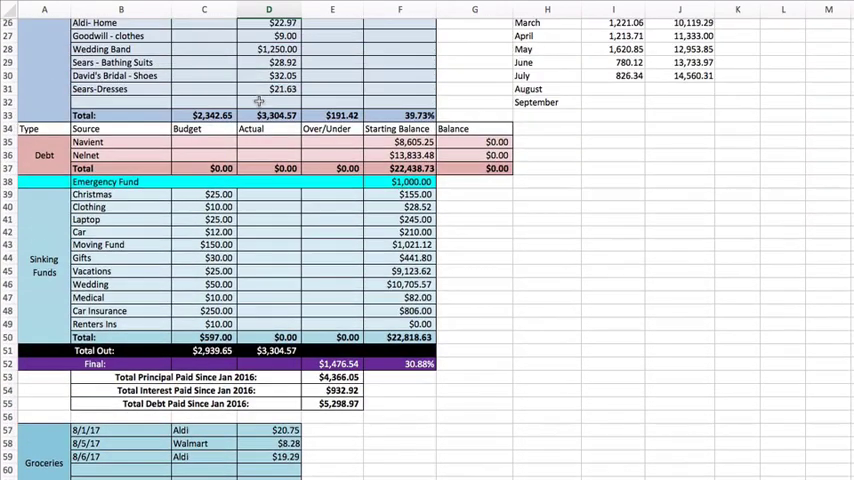
{"action": "scroll", "scroll_direction": "up", "scroll_amount": 3}
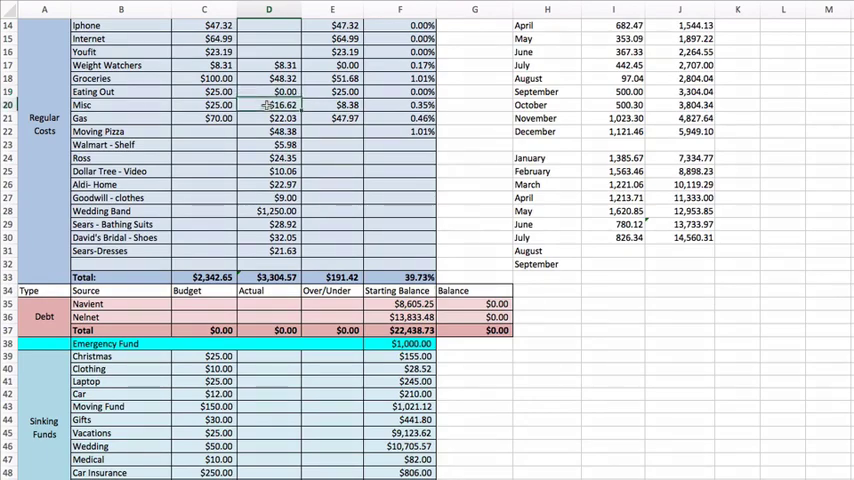
{"action": "scroll", "scroll_direction": "down", "scroll_amount": 3}
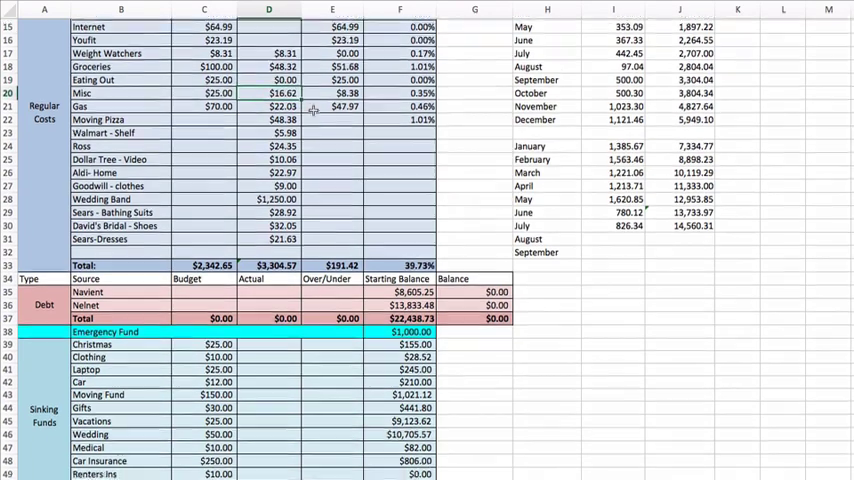
{"action": "scroll", "scroll_direction": "down", "scroll_amount": 3}
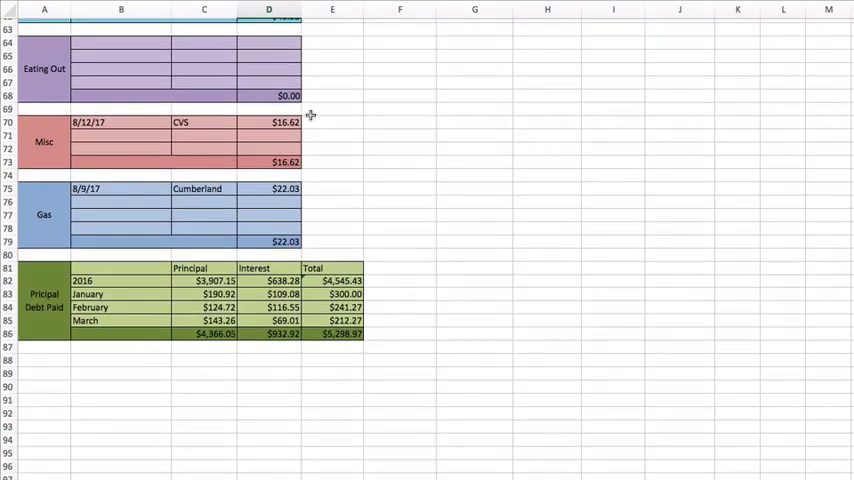
{"action": "scroll", "scroll_direction": "down", "scroll_amount": 3}
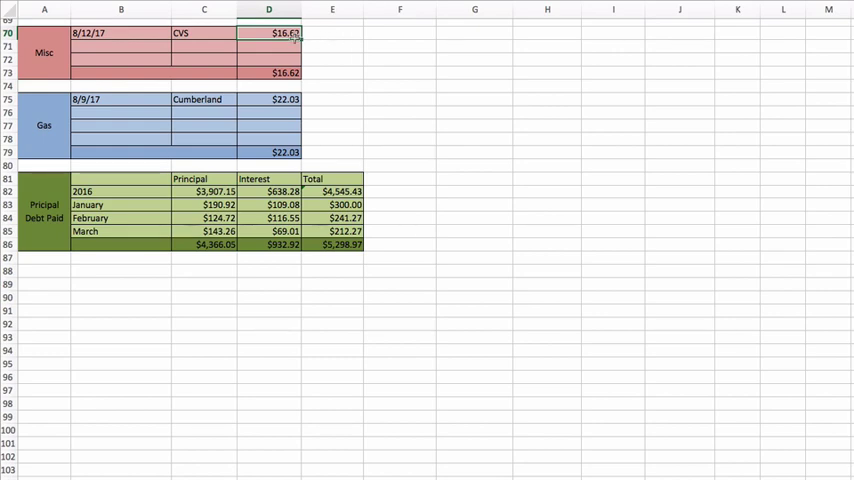
{"action": "scroll", "scroll_direction": "up", "scroll_amount": 3}
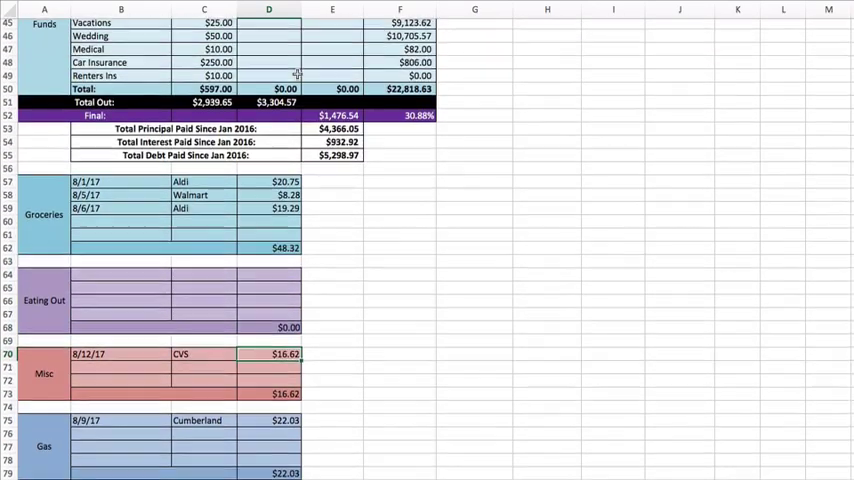
{"action": "scroll", "scroll_direction": "up", "scroll_amount": 3}
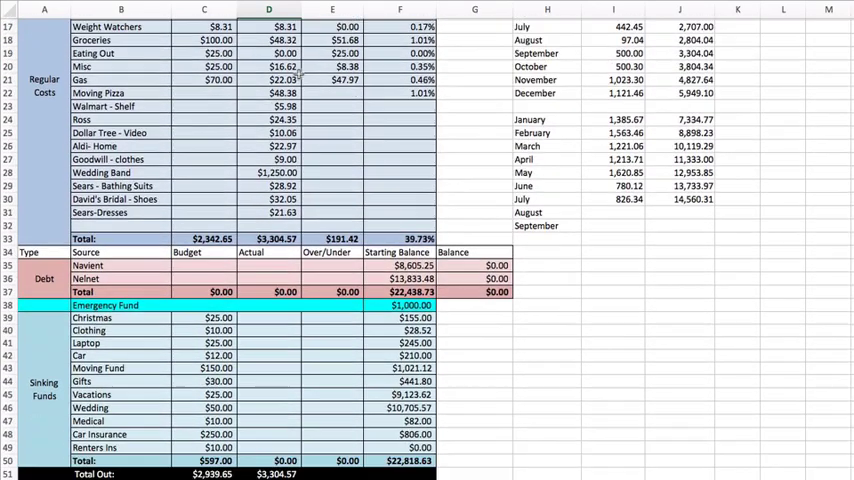
{"action": "scroll", "scroll_direction": "down", "scroll_amount": 3}
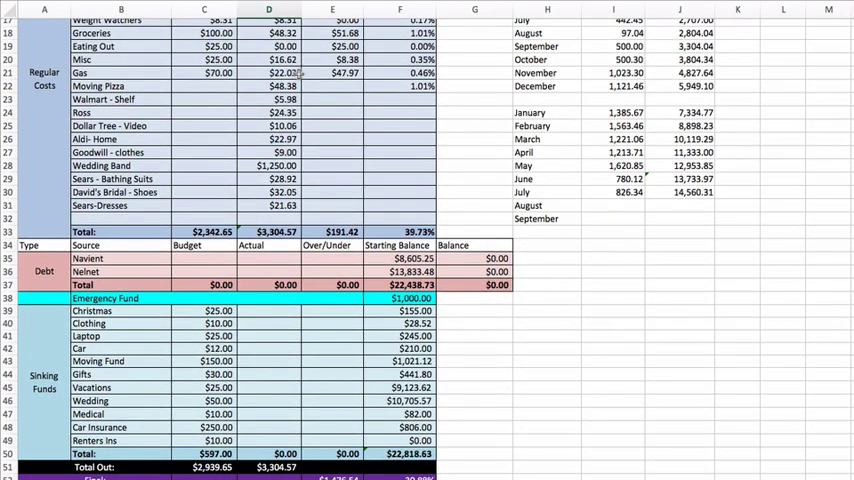
{"action": "scroll", "scroll_direction": "down", "scroll_amount": 3}
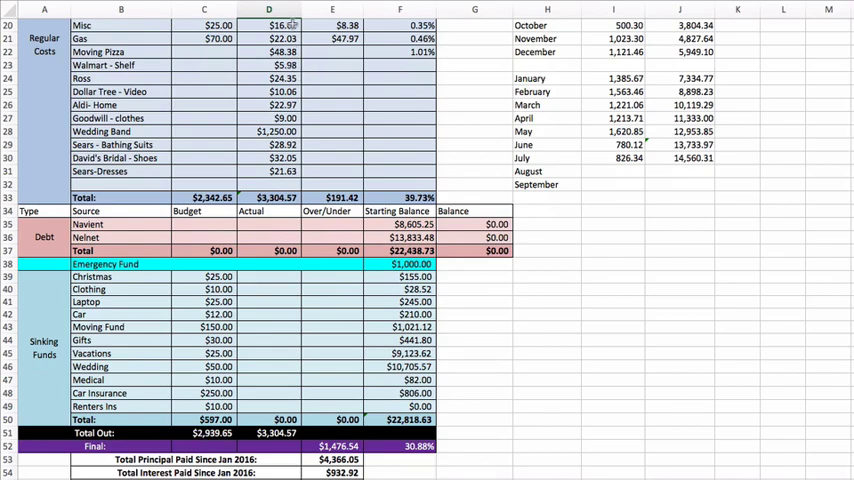
{"action": "scroll", "scroll_direction": "down", "scroll_amount": 3}
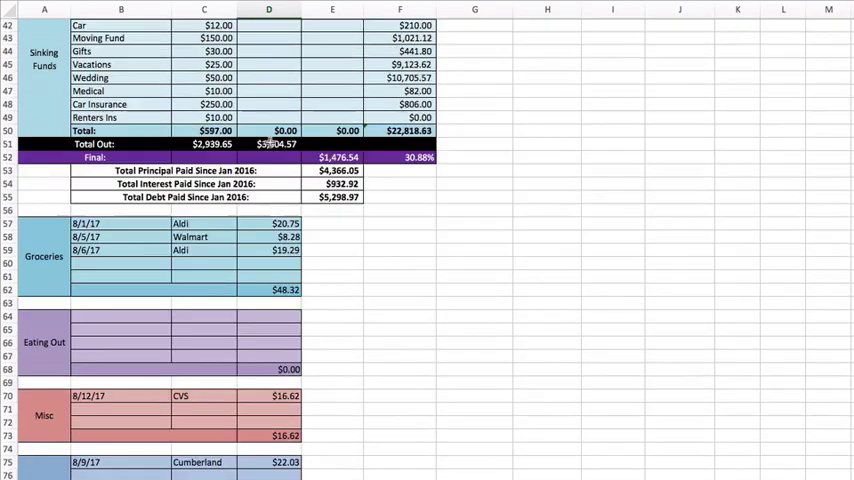
{"action": "scroll", "scroll_direction": "down", "scroll_amount": 3}
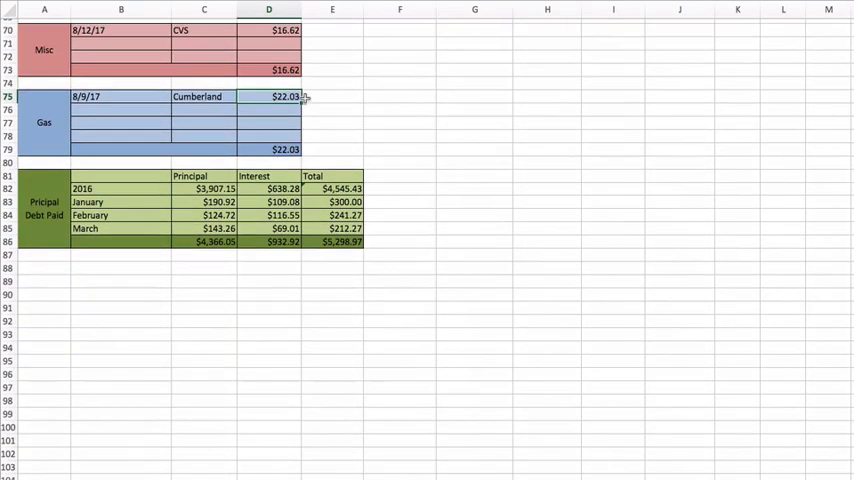
{"action": "scroll", "scroll_direction": "up", "scroll_amount": 3}
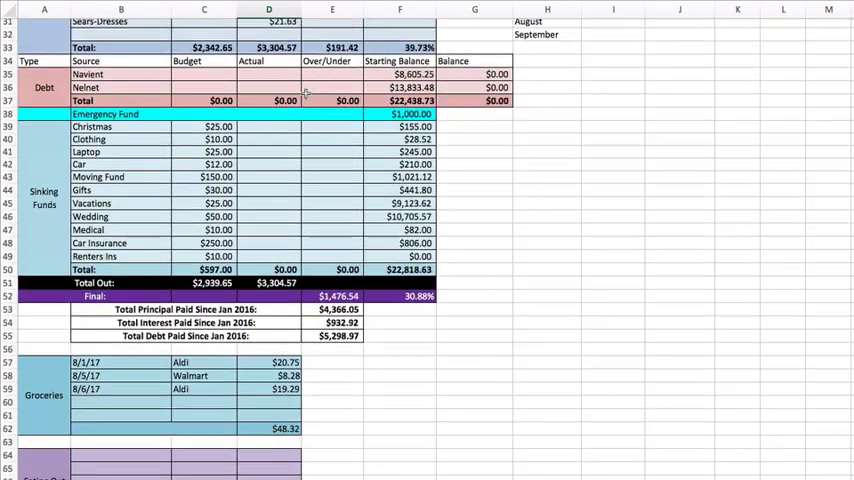
{"action": "scroll", "scroll_direction": "up", "scroll_amount": 3}
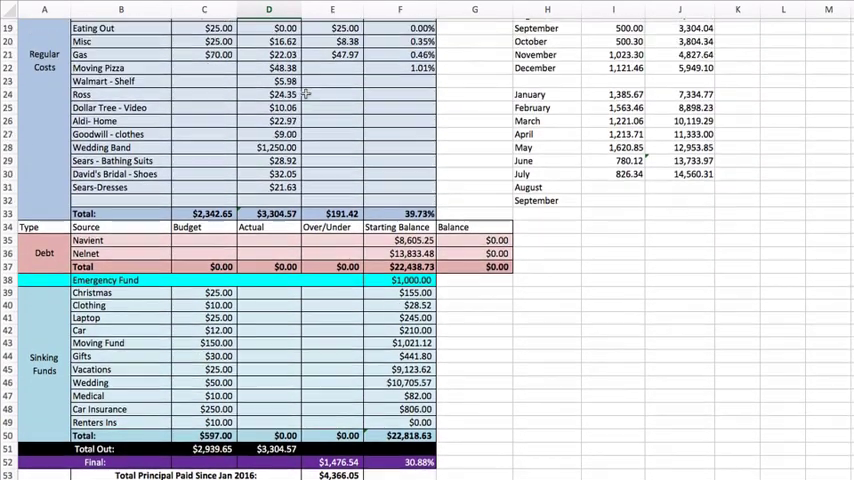
{"action": "scroll", "scroll_direction": "up", "scroll_amount": 3}
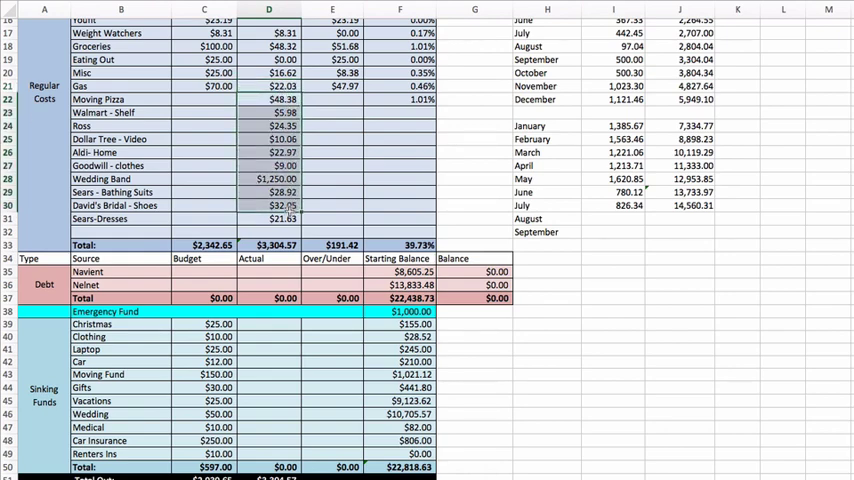
{"action": "scroll", "scroll_direction": "down", "scroll_amount": 3}
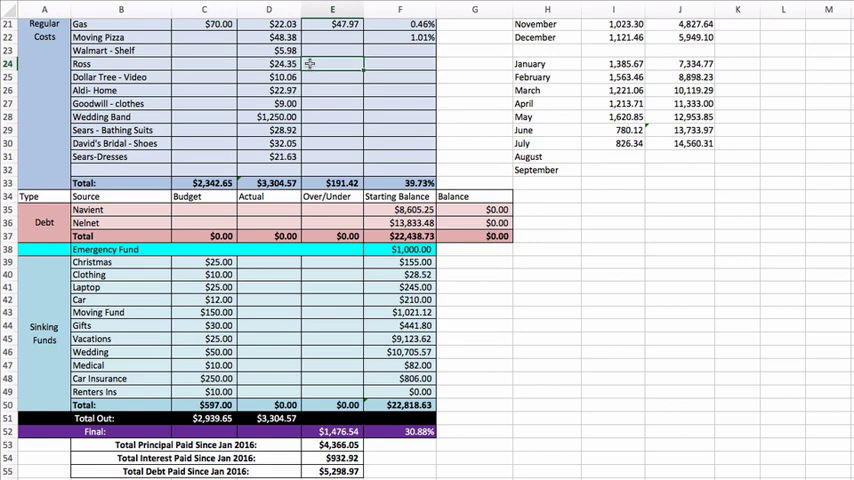
{"action": "mouse_move", "coordinate": [190, 68]}
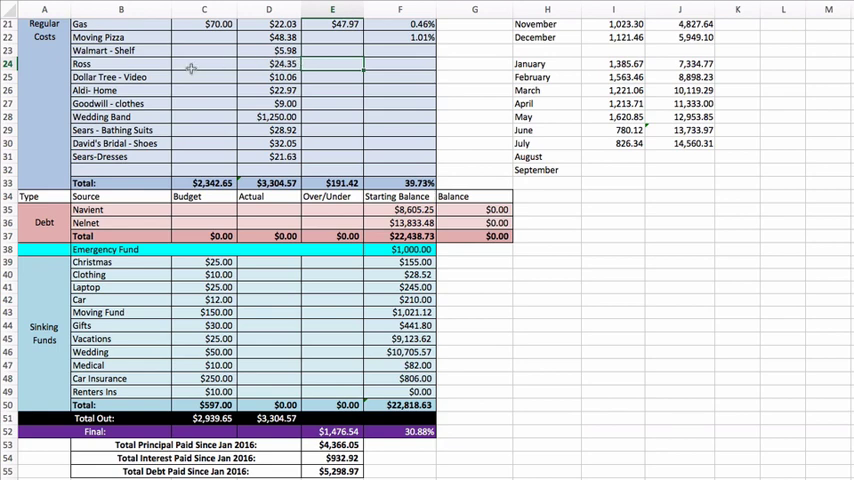
{"action": "left_click", "coordinate": [120, 50]}
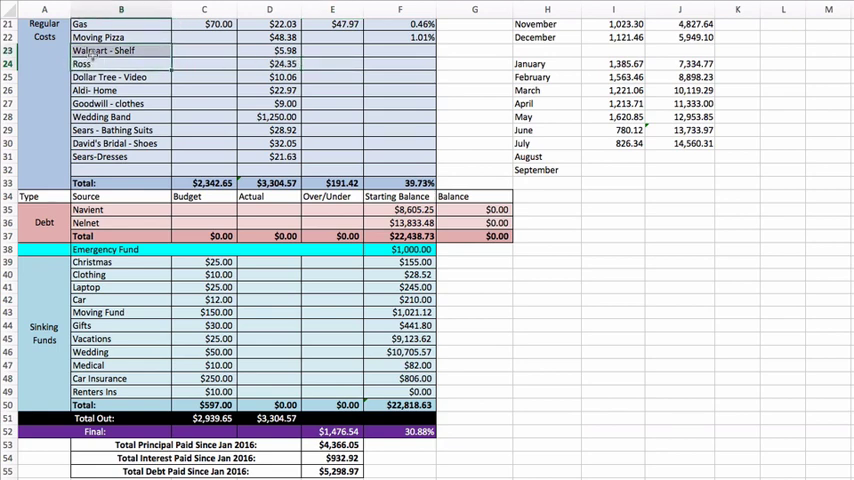
{"action": "left_click", "coordinate": [120, 64]}
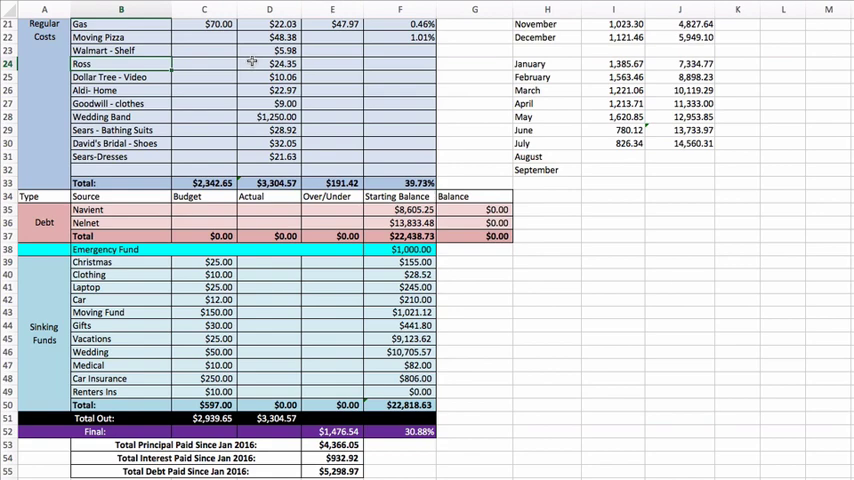
{"action": "scroll", "scroll_direction": "down", "scroll_amount": 3}
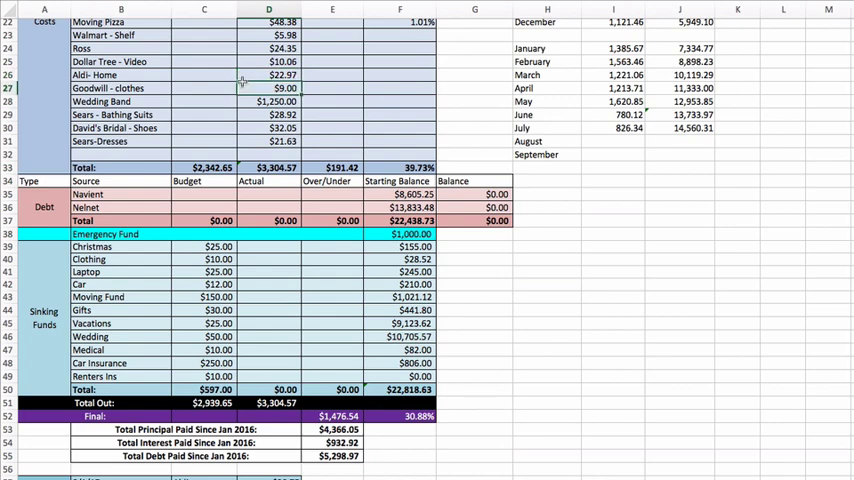
{"action": "scroll", "scroll_direction": "down", "scroll_amount": 3}
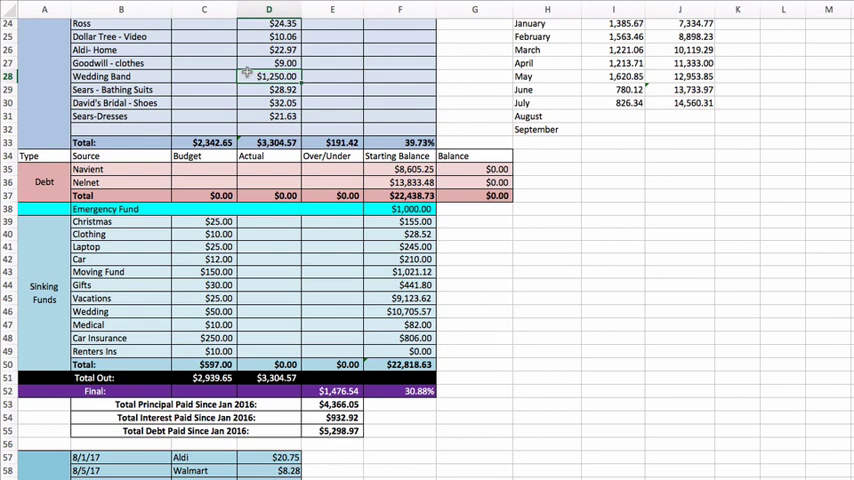
{"action": "scroll", "scroll_direction": "down", "scroll_amount": 3}
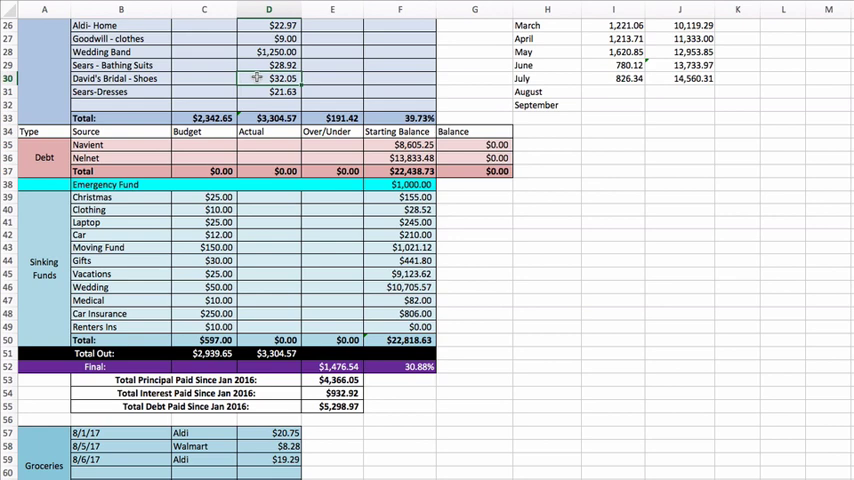
{"action": "mouse_move", "coordinate": [252, 84]}
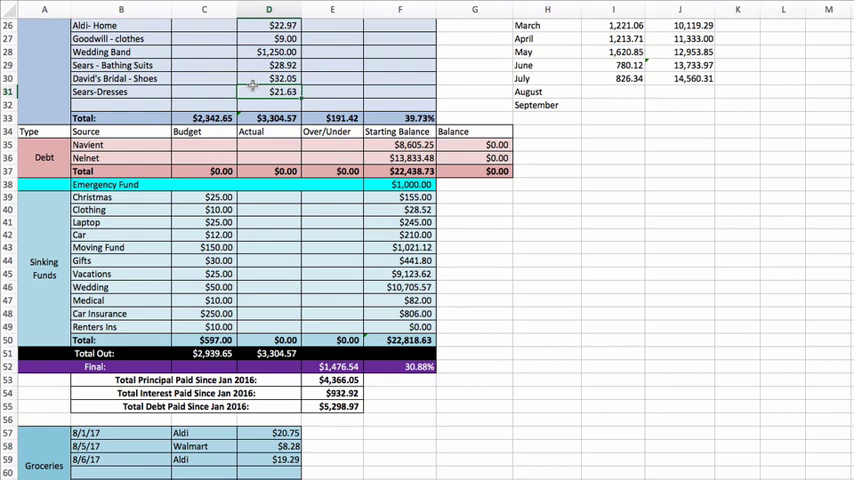
{"action": "scroll", "scroll_direction": "down", "scroll_amount": 3}
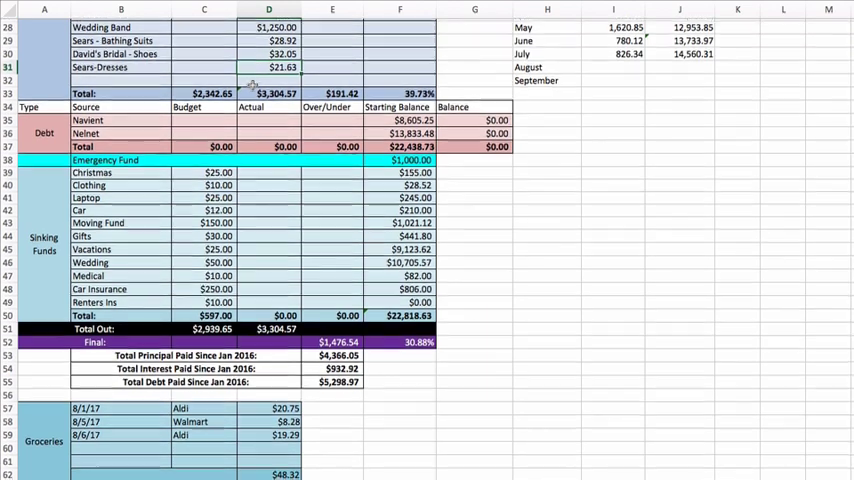
{"action": "scroll", "scroll_direction": "up", "scroll_amount": 3}
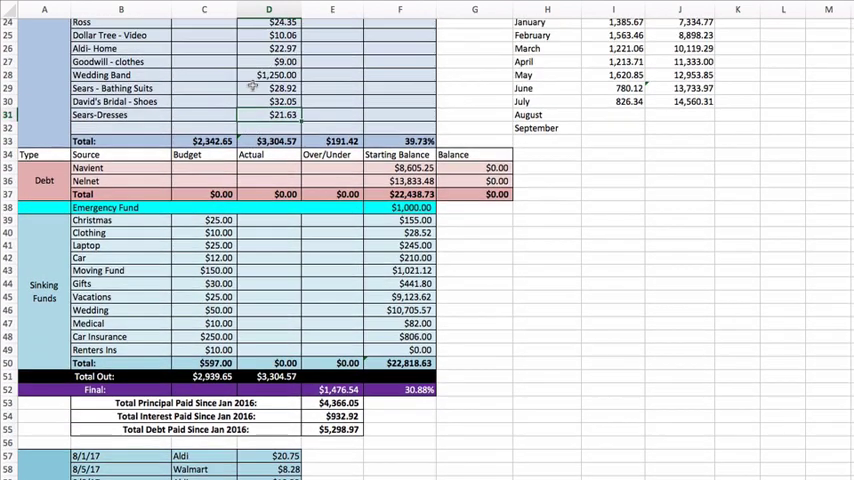
{"action": "scroll", "scroll_direction": "up", "scroll_amount": 3}
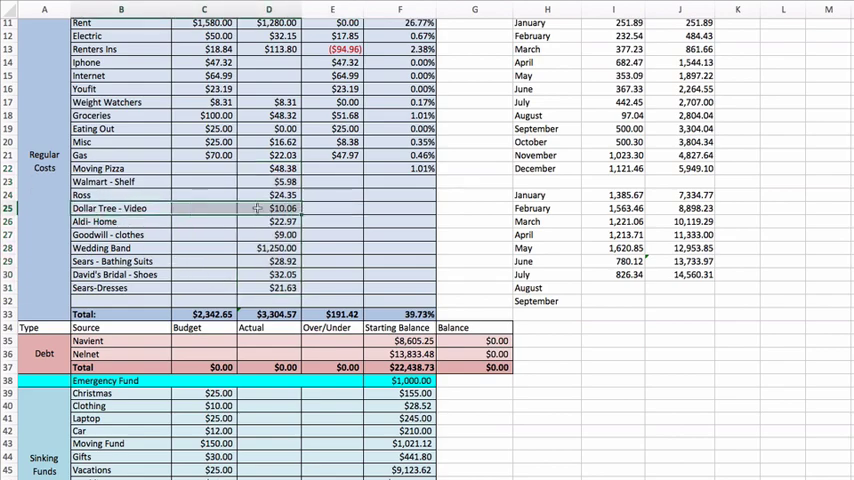
Step: Scroll past the $597.00 sinking funds to the grocery, eating out, misc and gas spending trackers
{"action": "scroll", "scroll_direction": "down", "scroll_amount": 3}
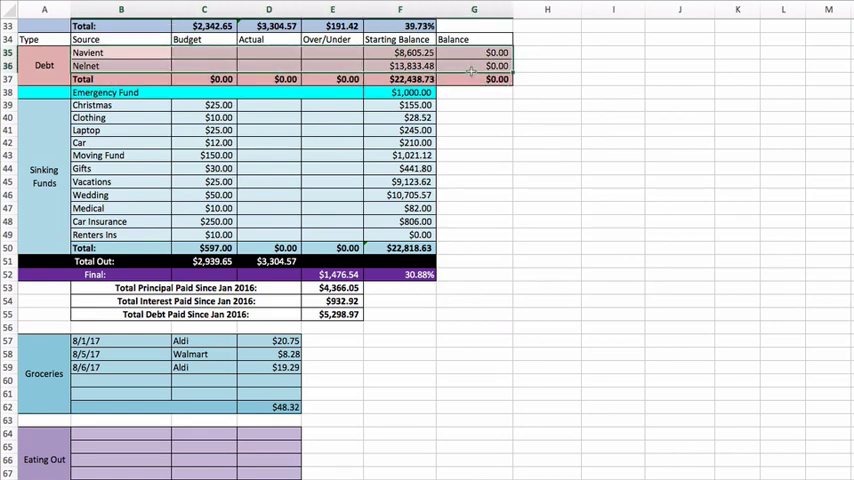
{"action": "left_click", "coordinate": [268, 80]}
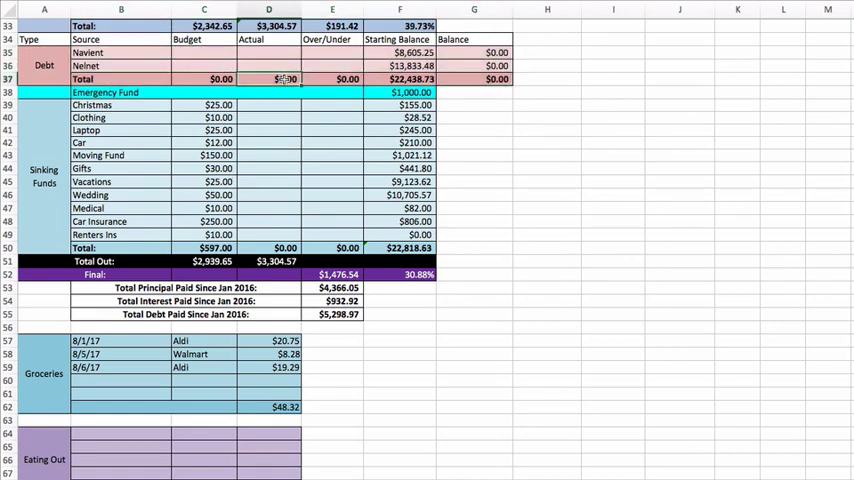
{"action": "scroll", "scroll_direction": "down", "scroll_amount": 3}
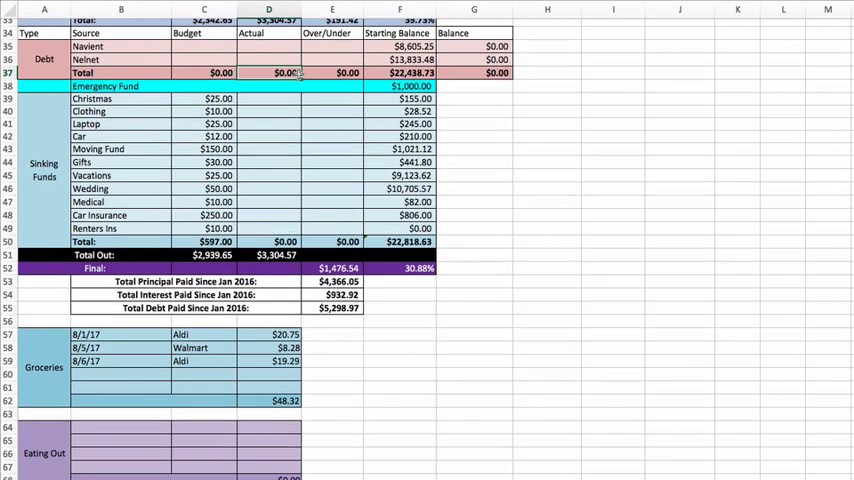
{"action": "left_click", "coordinate": [400, 84]}
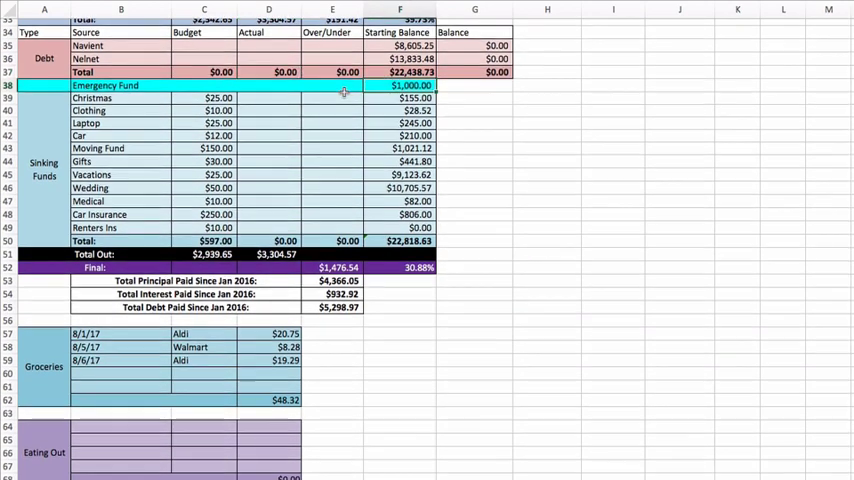
{"action": "scroll", "scroll_direction": "down", "scroll_amount": 3}
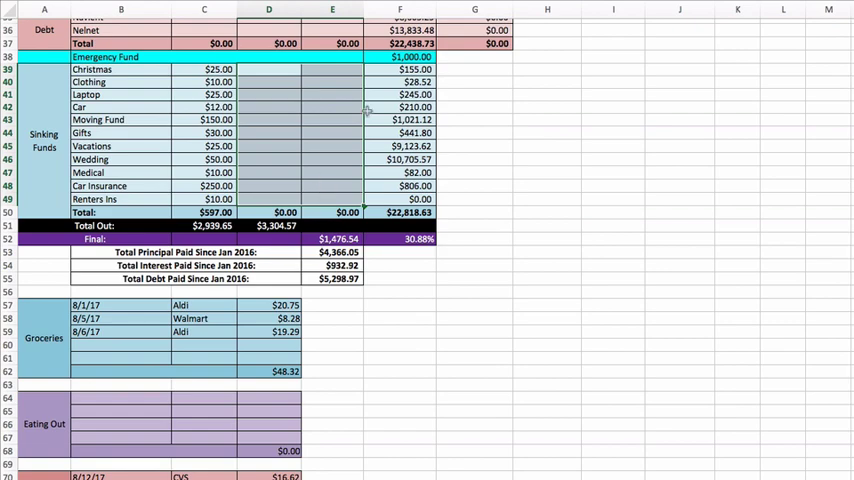
{"action": "scroll", "scroll_direction": "up", "scroll_amount": 3}
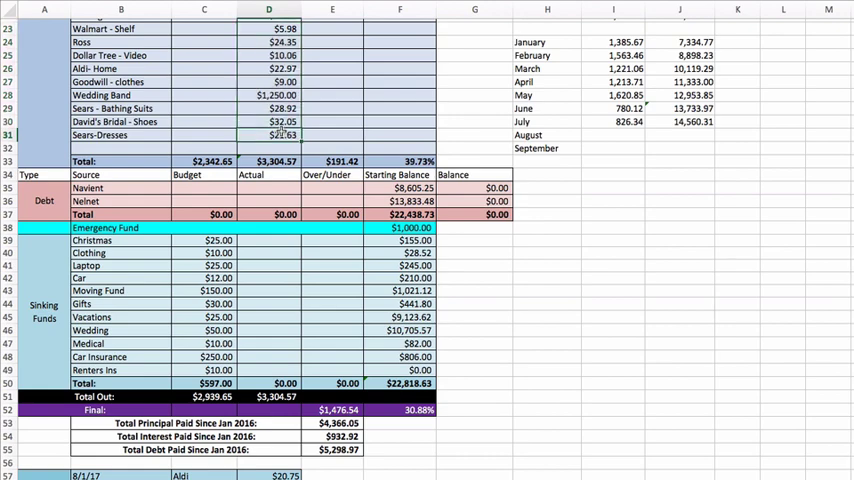
{"action": "scroll", "scroll_direction": "down", "scroll_amount": 3}
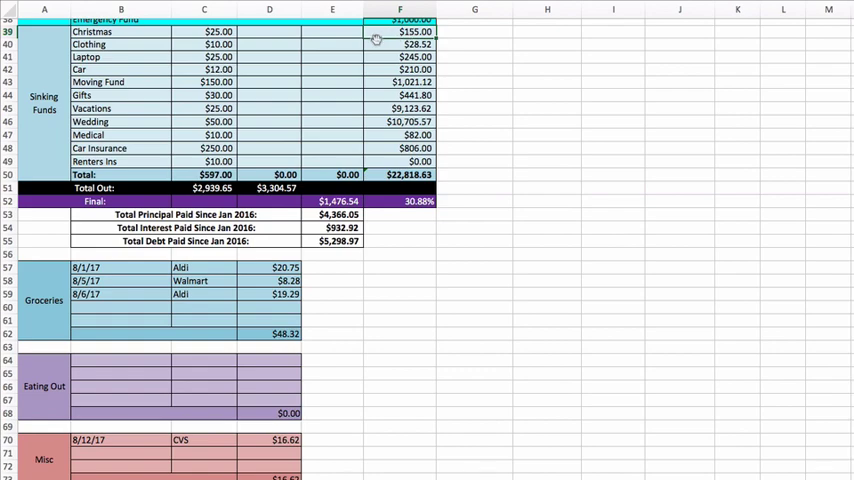
{"action": "scroll", "scroll_direction": "up", "scroll_amount": 3}
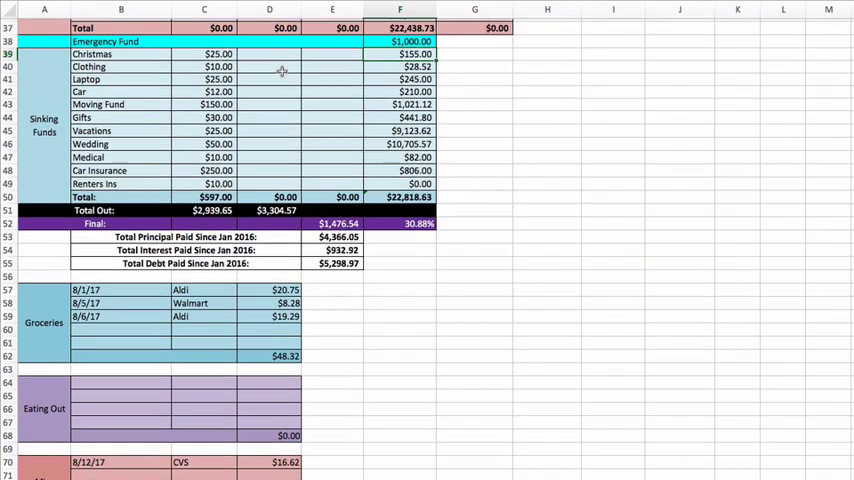
{"action": "scroll", "scroll_direction": "down", "scroll_amount": 3}
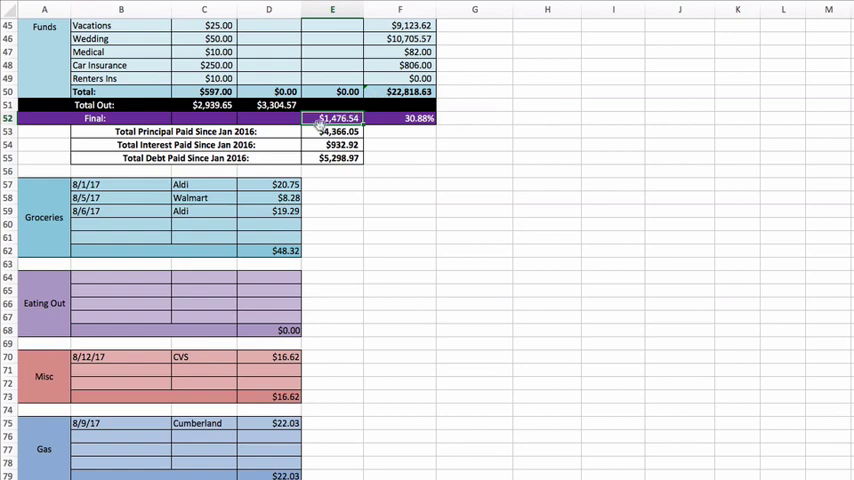
Step: Scroll back up to the Regular Costs list and the July $826.34 added / $14,560.31 total figures
{"action": "scroll", "scroll_direction": "up", "scroll_amount": 3}
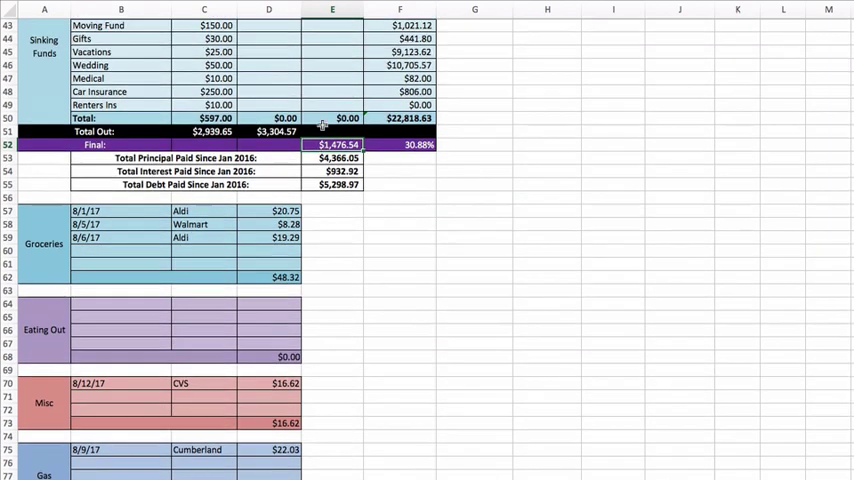
{"action": "scroll", "scroll_direction": "up", "scroll_amount": 3}
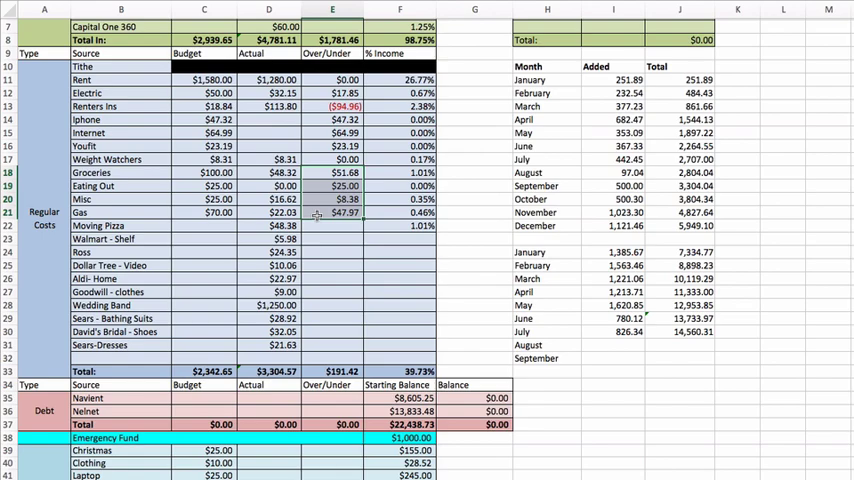
{"action": "scroll", "scroll_direction": "down", "scroll_amount": 3}
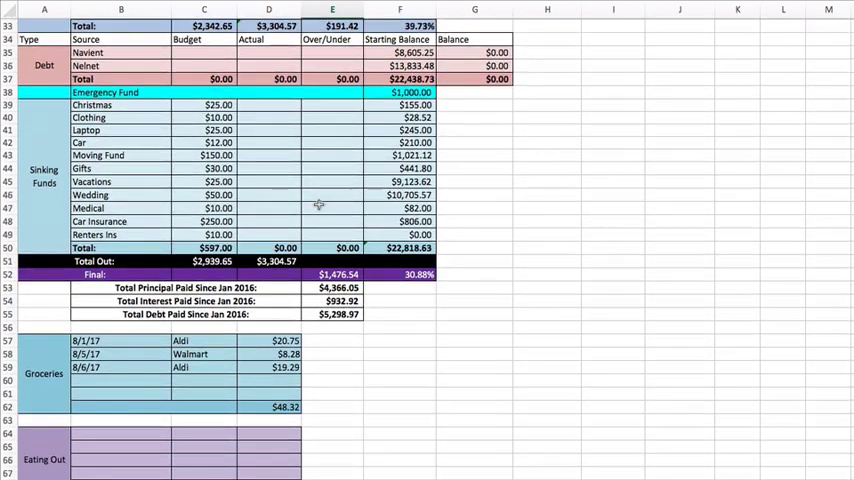
{"action": "scroll", "scroll_direction": "down", "scroll_amount": 3}
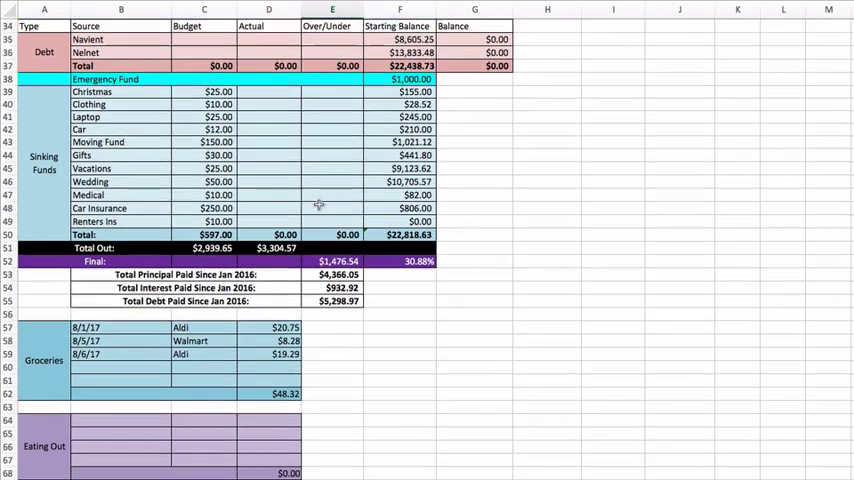
{"action": "scroll", "scroll_direction": "up", "scroll_amount": 3}
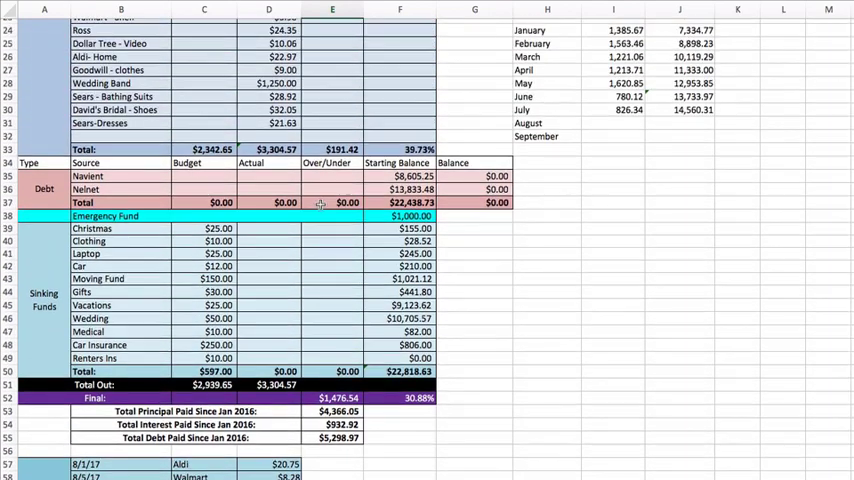
{"action": "scroll", "scroll_direction": "up", "scroll_amount": 3}
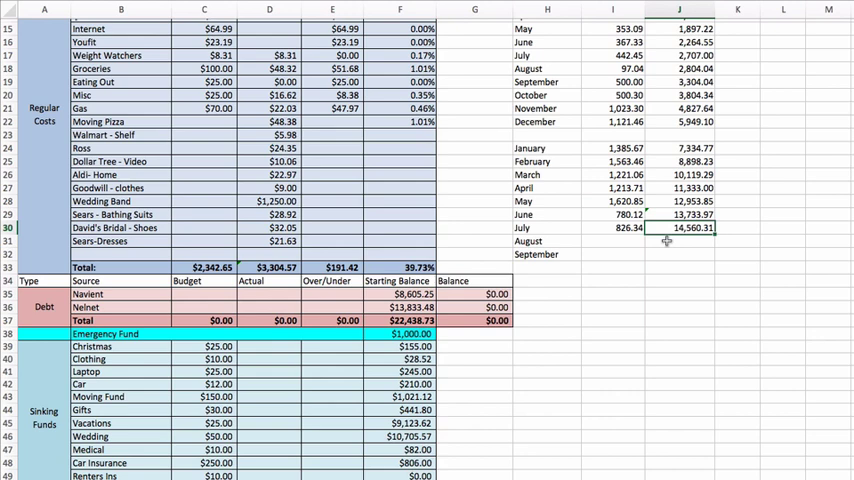
{"action": "mouse_move", "coordinate": [666, 238]}
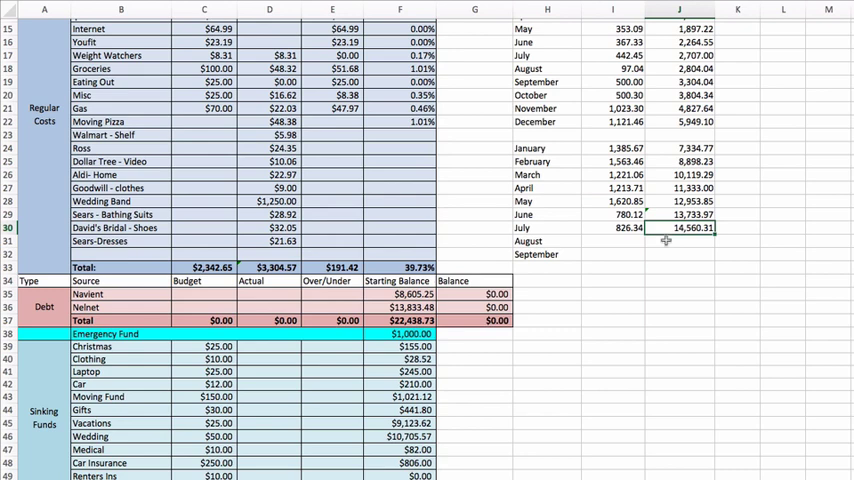
{"action": "mouse_move", "coordinate": [664, 232]}
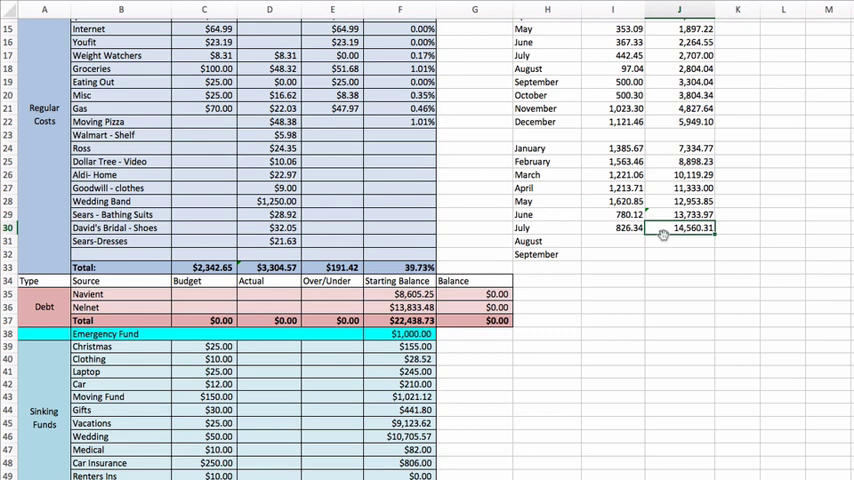
{"action": "mouse_move", "coordinate": [664, 238]}
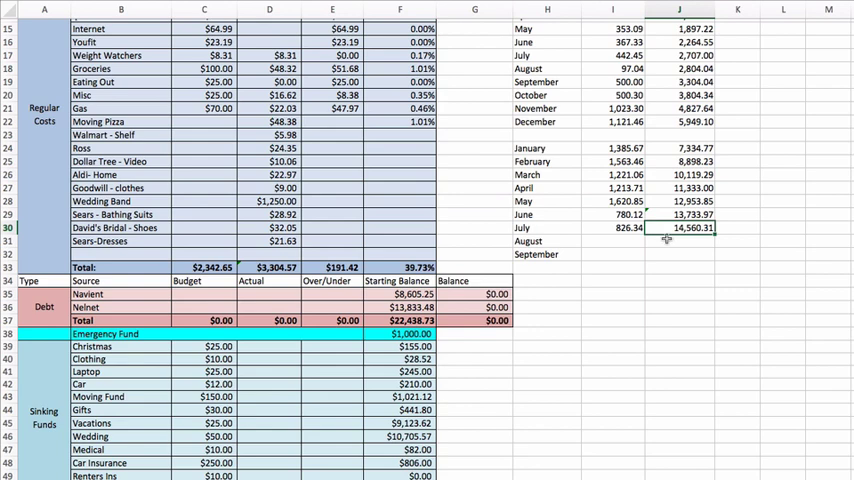
{"action": "mouse_move", "coordinate": [664, 236]}
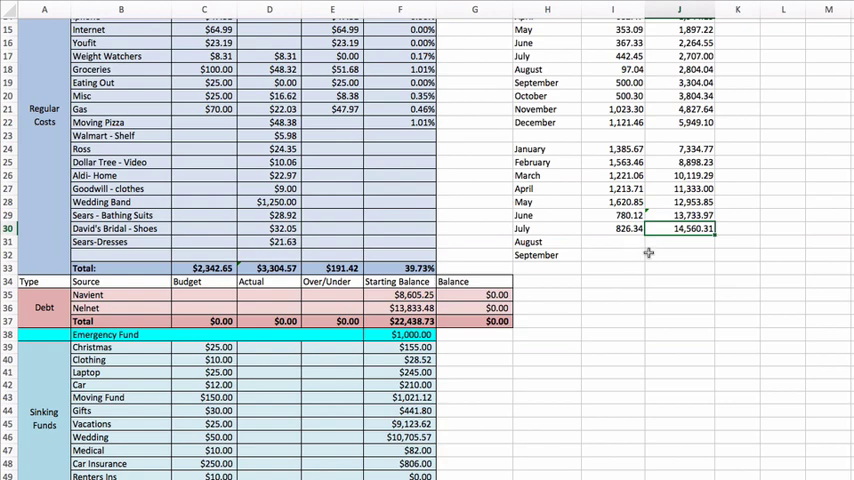
Step: Scroll down through the spending trackers to the Principal Debt Paid table
{"action": "scroll", "scroll_direction": "down", "scroll_amount": 3}
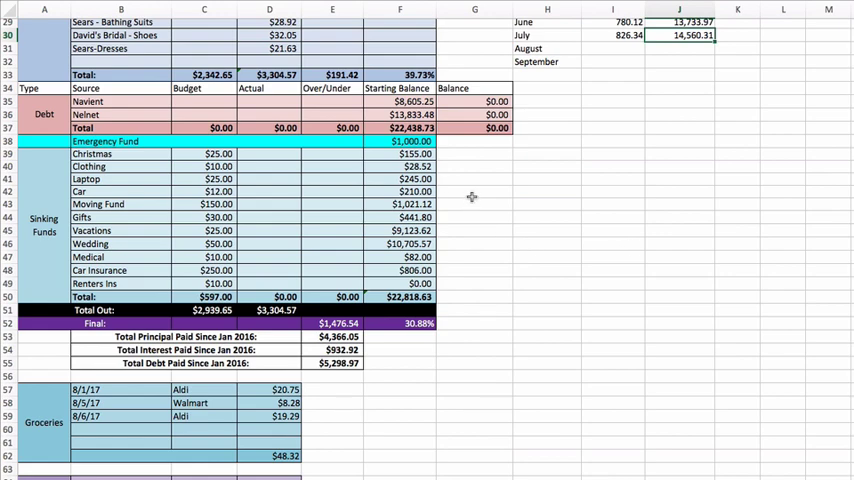
{"action": "scroll", "scroll_direction": "down", "scroll_amount": 3}
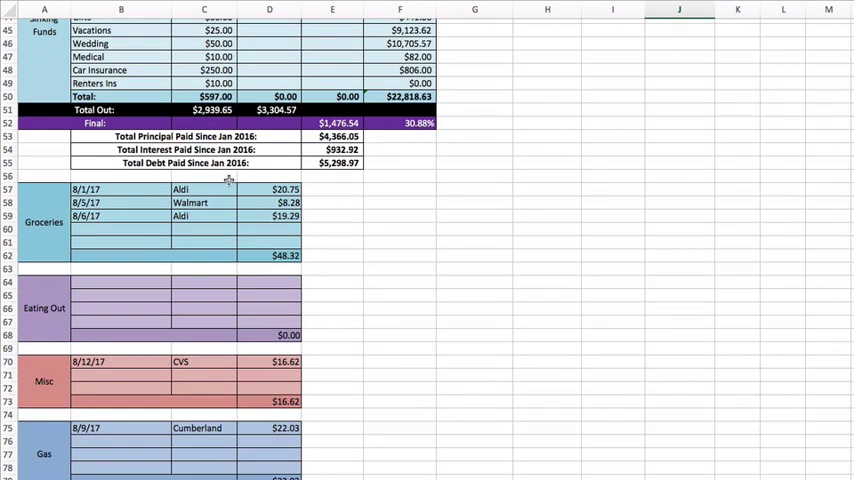
{"action": "scroll", "scroll_direction": "up", "scroll_amount": 3}
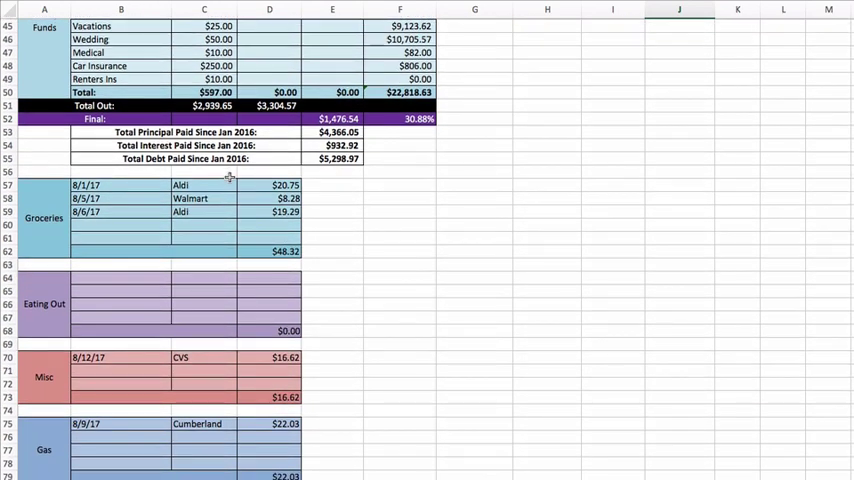
{"action": "scroll", "scroll_direction": "down", "scroll_amount": 3}
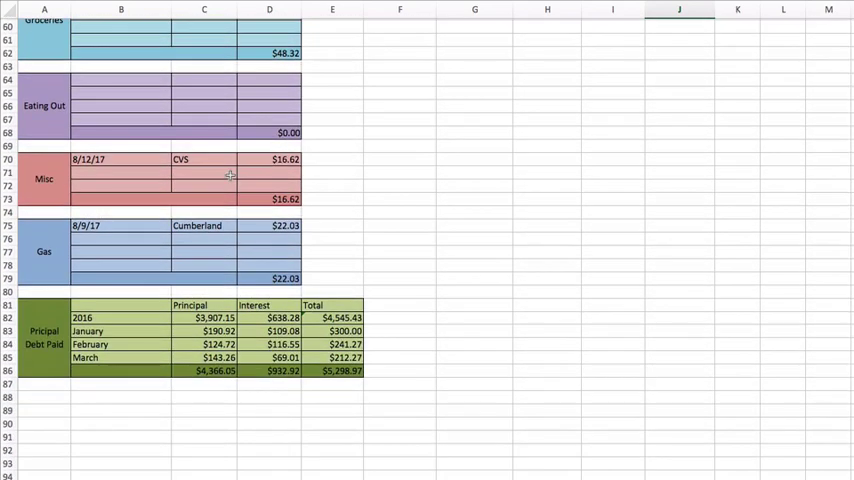
{"action": "scroll", "scroll_direction": "up", "scroll_amount": 3}
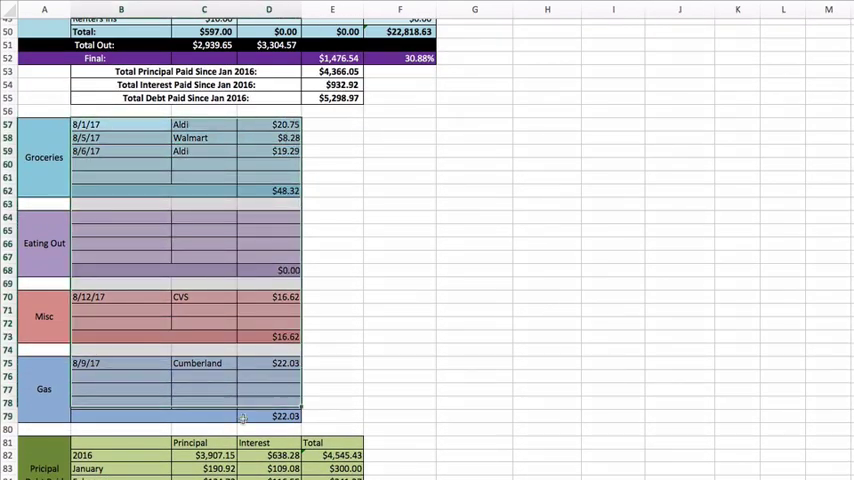
{"action": "scroll", "scroll_direction": "down", "scroll_amount": 3}
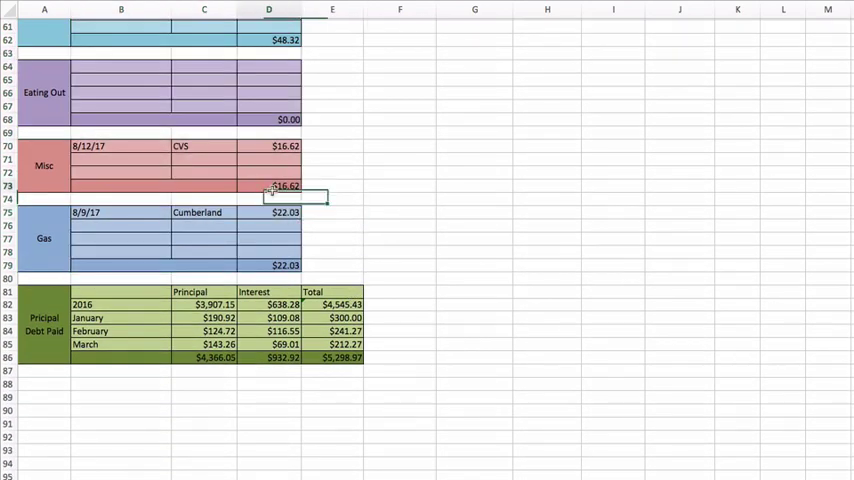
Step: Scroll back to the top August 2017 overview with Income at $4,781.11 actual
{"action": "scroll", "scroll_direction": "down", "scroll_amount": 3}
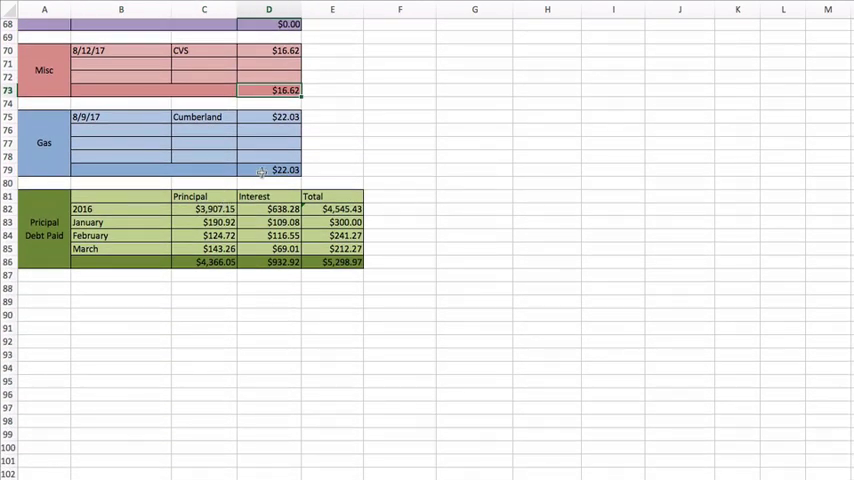
{"action": "scroll", "scroll_direction": "up", "scroll_amount": 3}
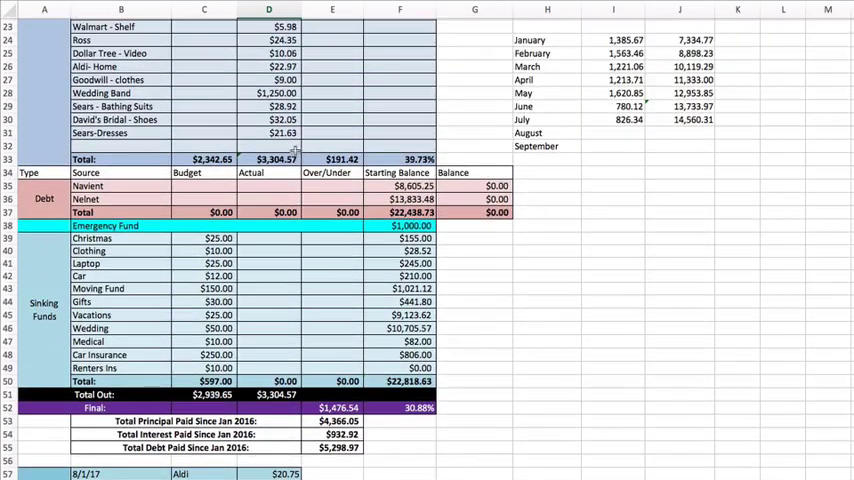
{"action": "scroll", "scroll_direction": "down", "scroll_amount": 3}
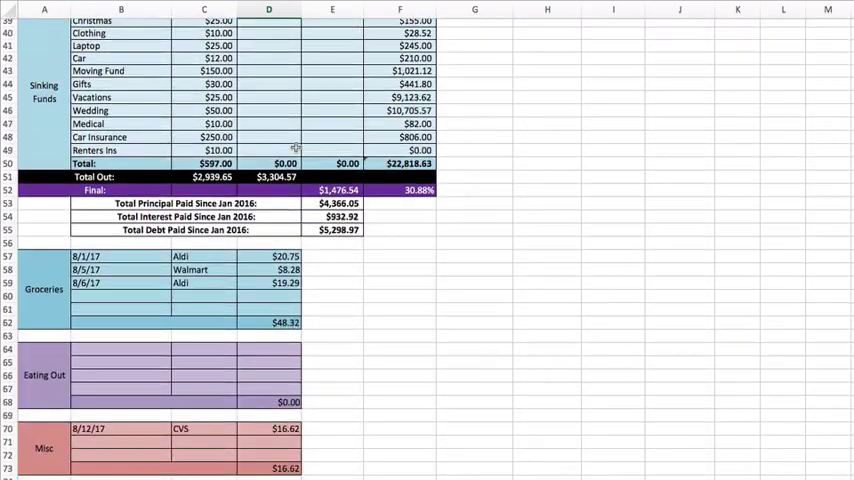
{"action": "scroll", "scroll_direction": "up", "scroll_amount": 3}
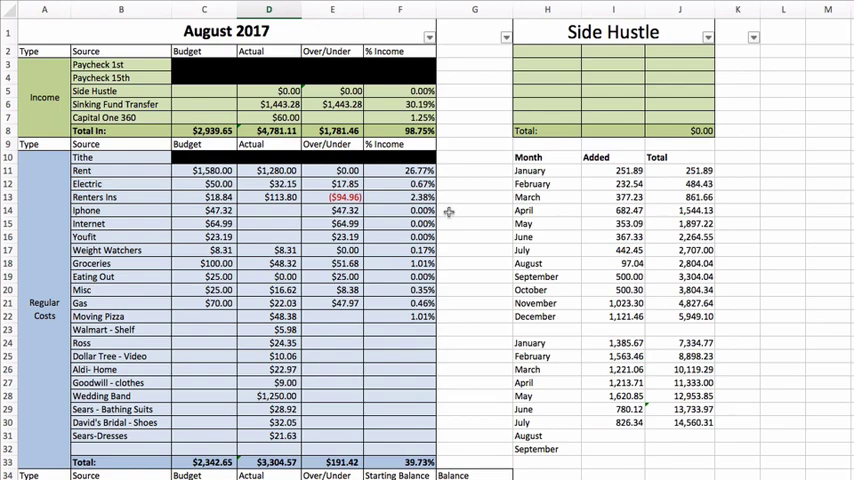
{"action": "scroll", "scroll_direction": "down", "scroll_amount": 3}
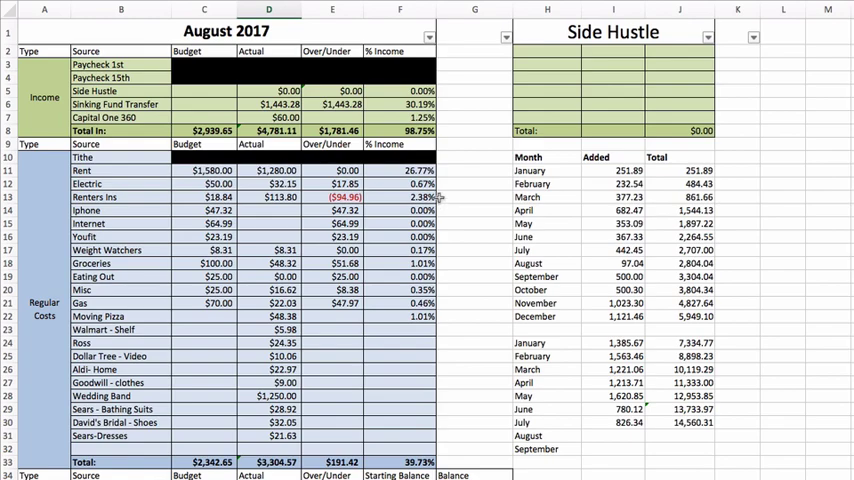
{"action": "scroll", "scroll_direction": "down", "scroll_amount": 3}
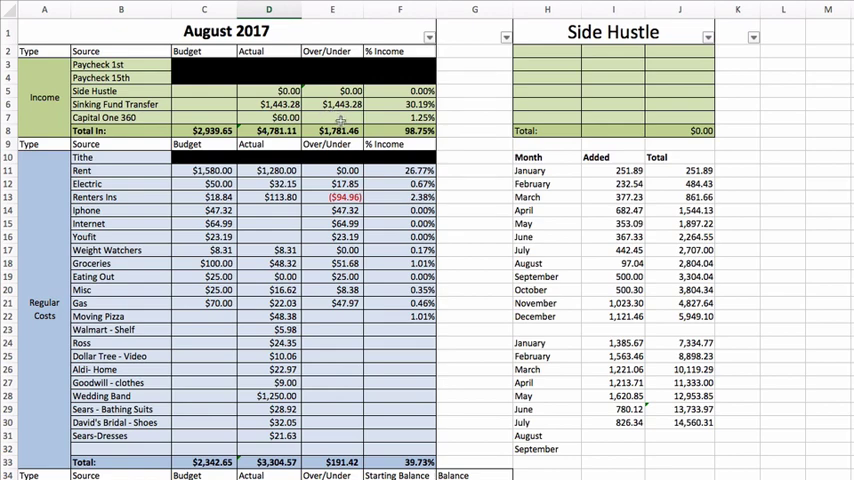
{"action": "left_click", "coordinate": [474, 144]}
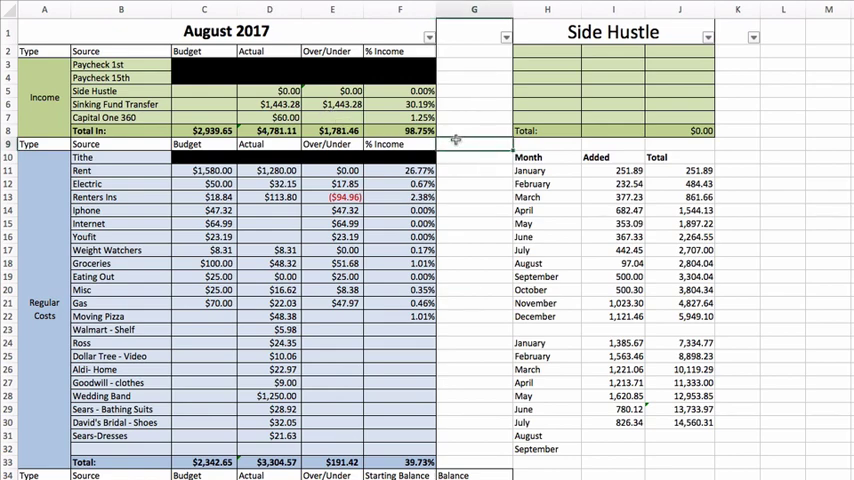
{"action": "mouse_move", "coordinate": [458, 168]}
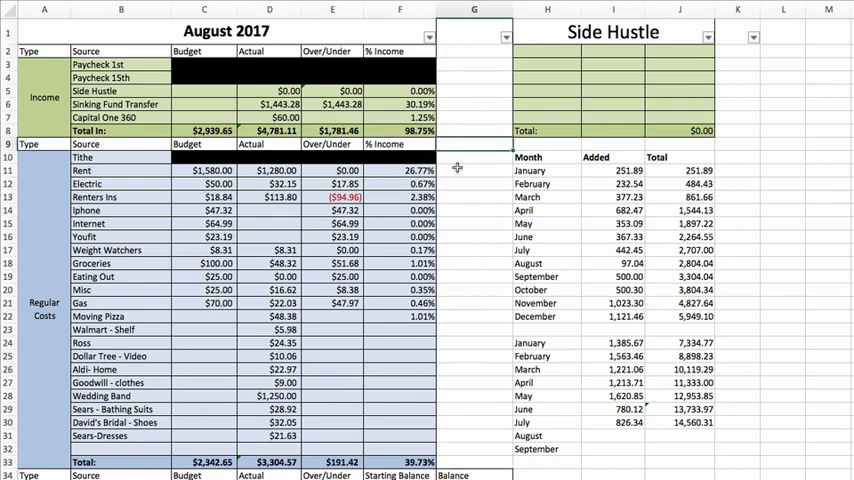